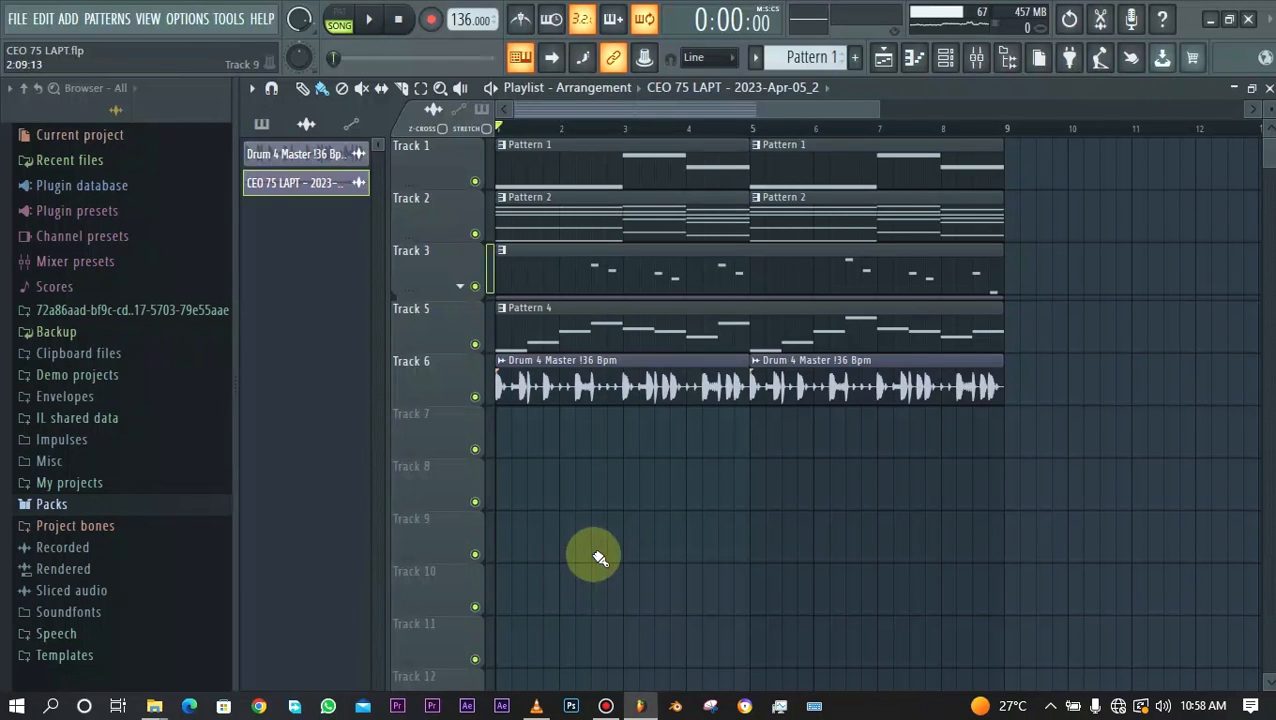
mouse_move(704, 210)
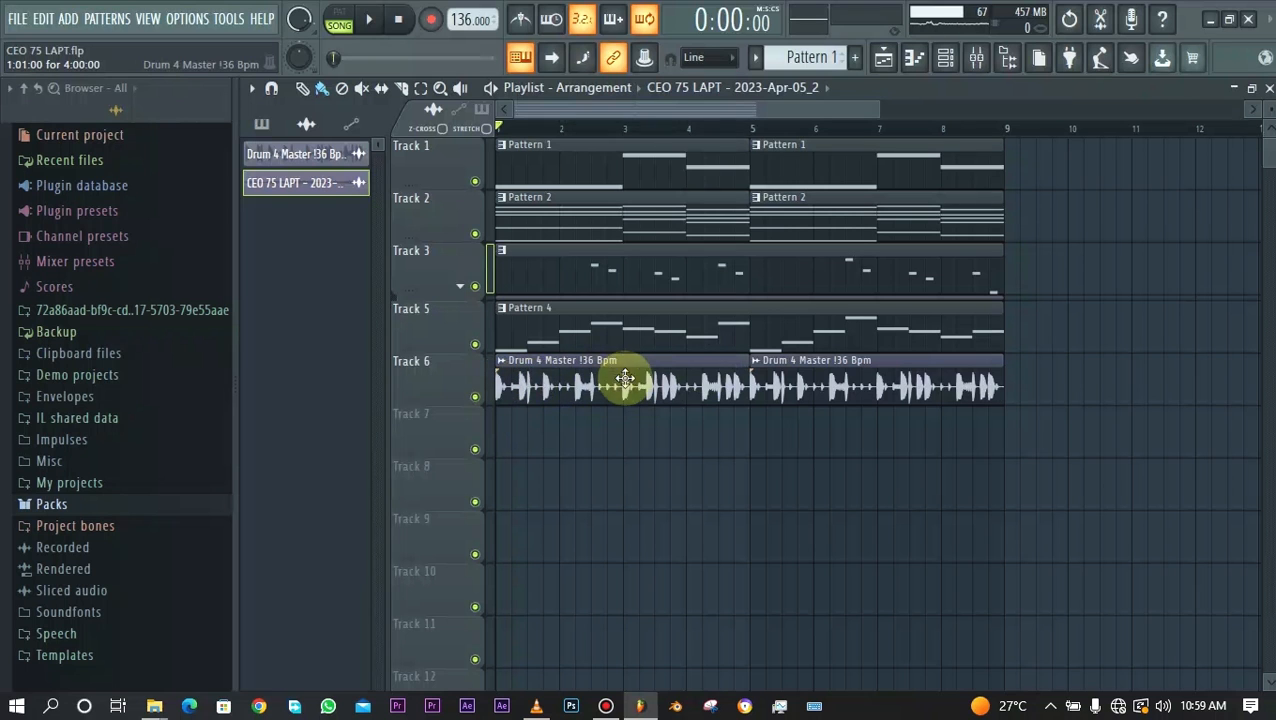
mouse_move(596, 382)
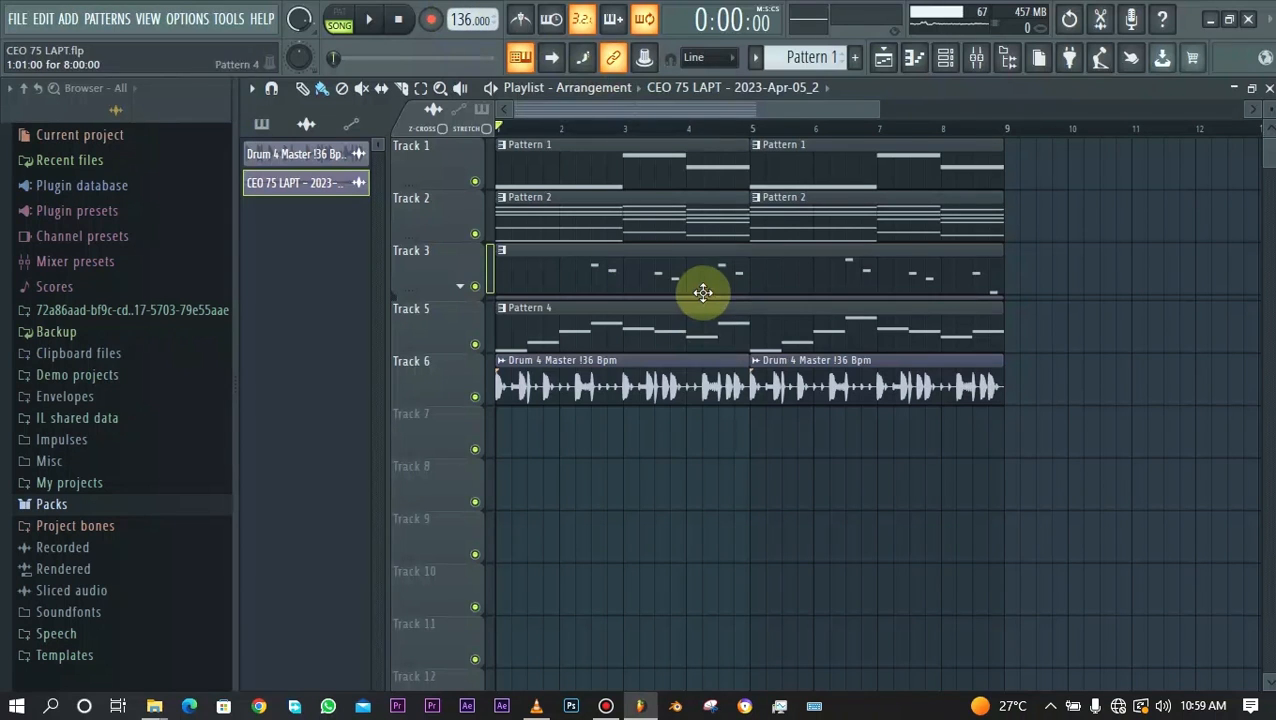
mouse_move(776, 518)
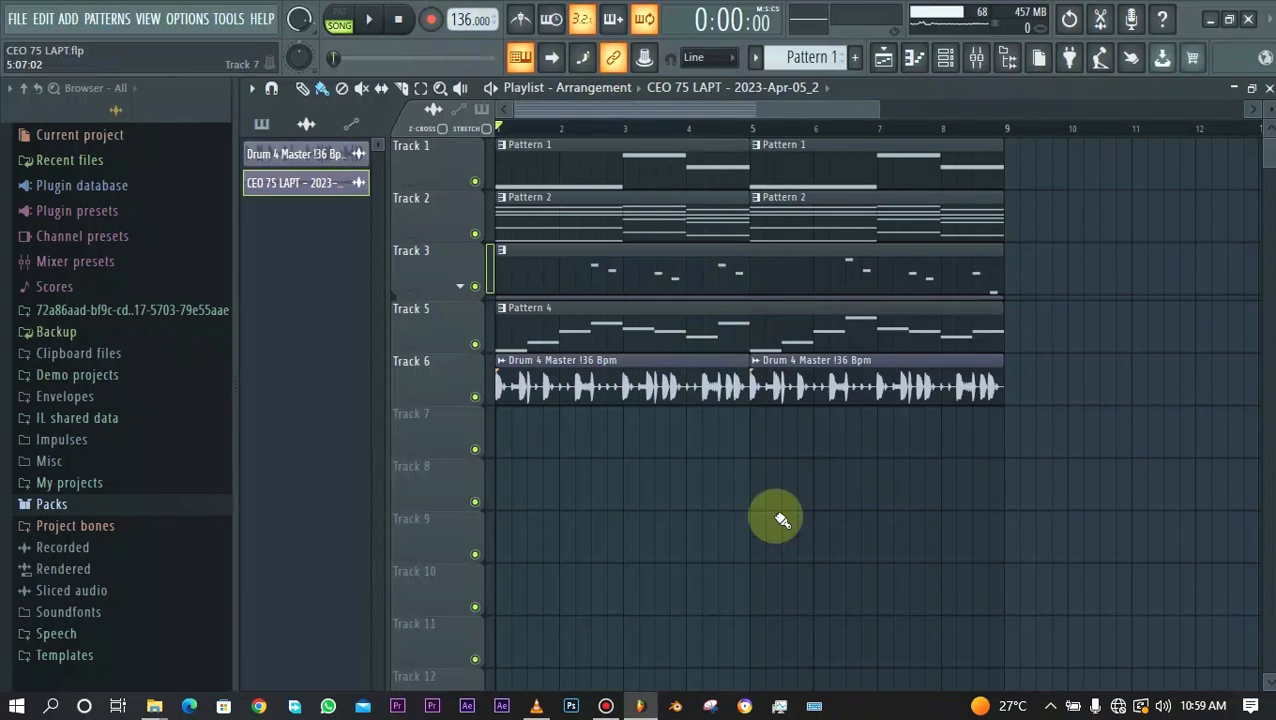
- Audition the arrangement, then drop the Drum 2 Master 130 Bpm loop onto Track 7 and play it
click(368, 18)
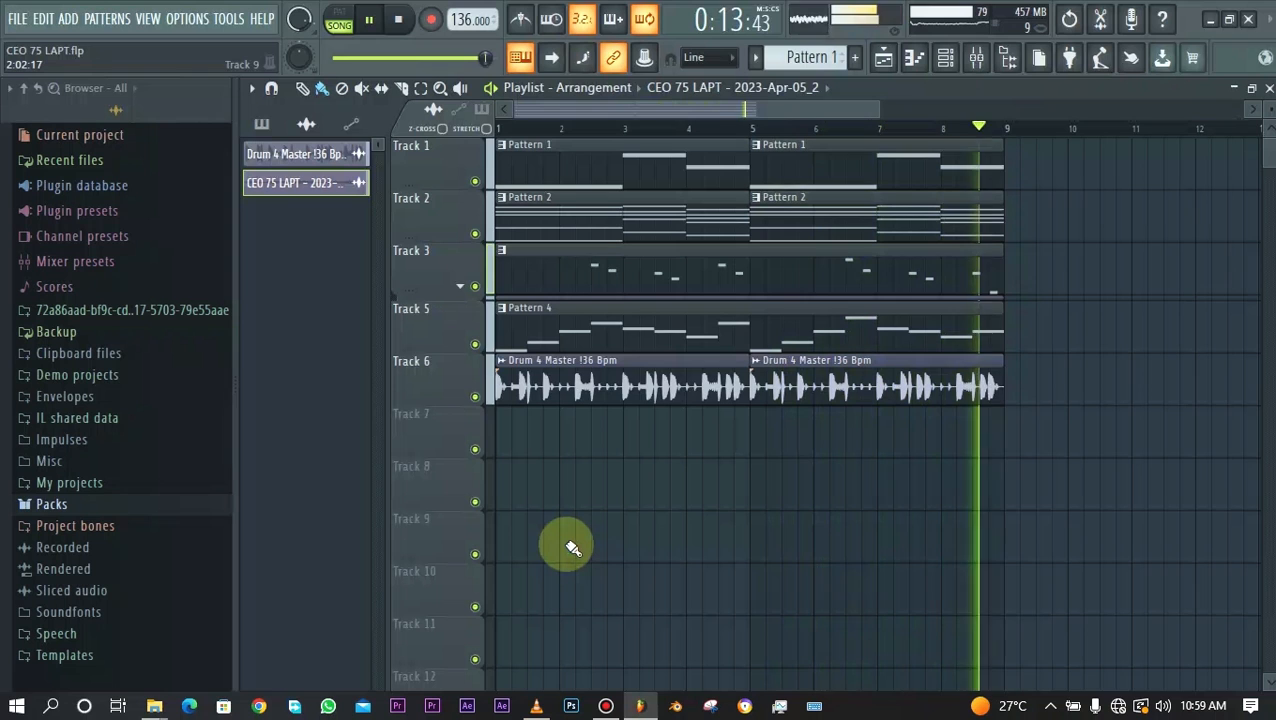
click(400, 20)
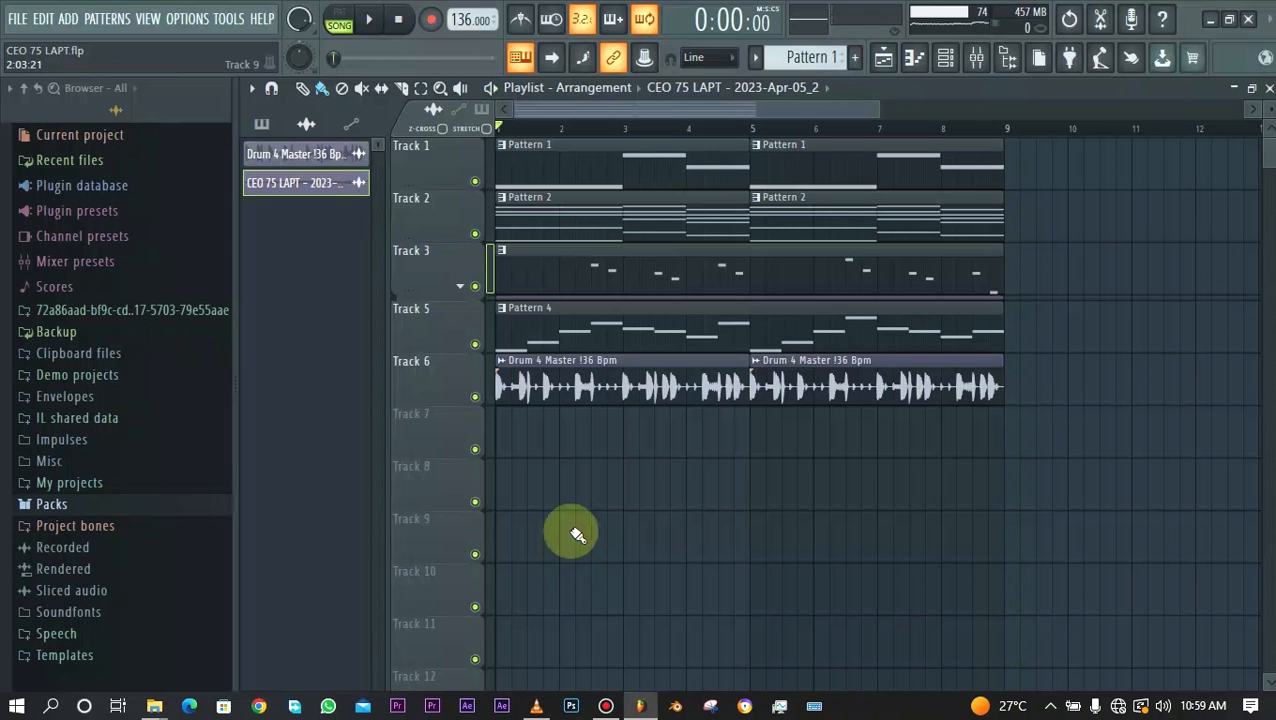
drag(136, 356, 580, 412)
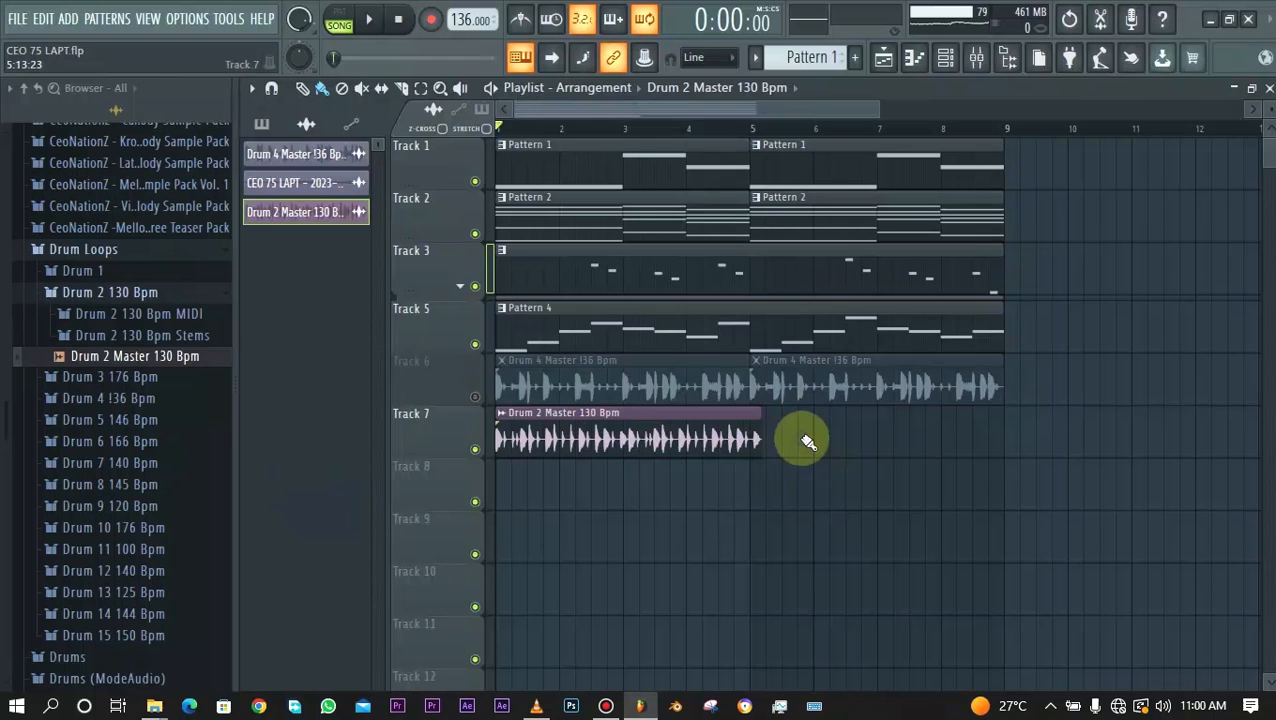
click(368, 18)
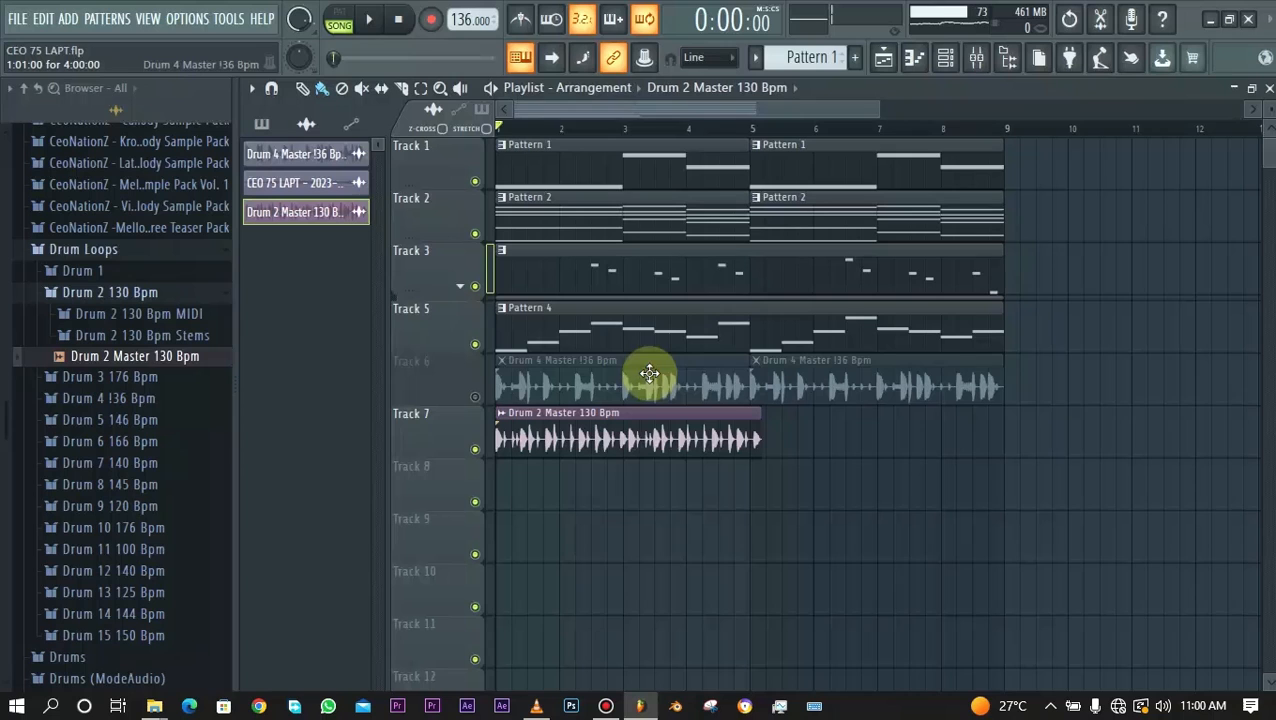
mouse_move(630, 380)
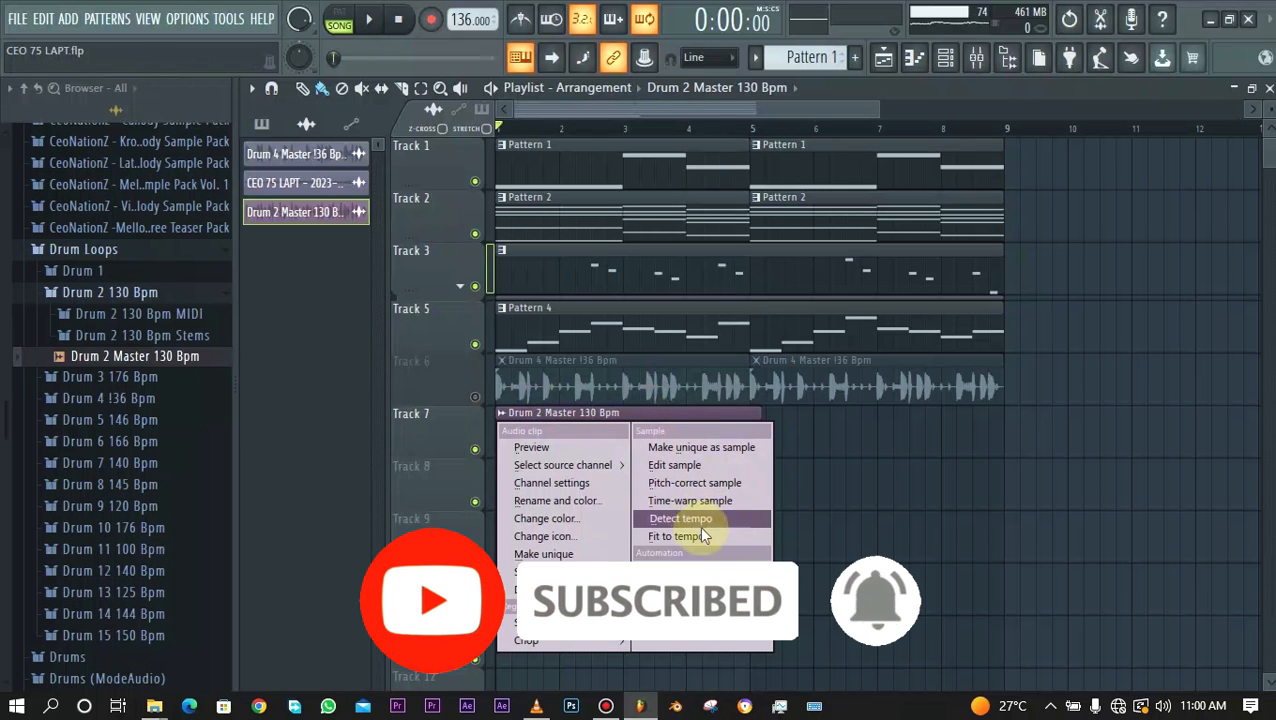
mouse_move(676, 536)
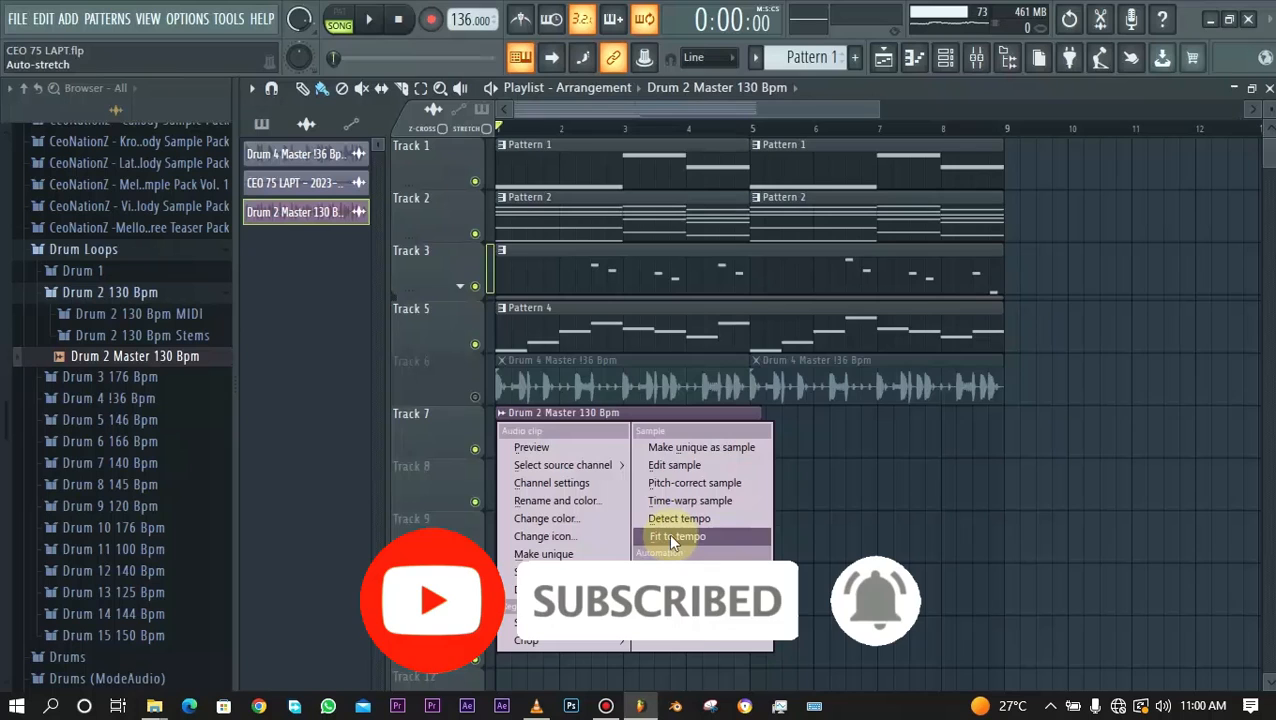
- Choose Fit to tempo for the 130 Bpm clip and pick Type in (BPM)
click(676, 536)
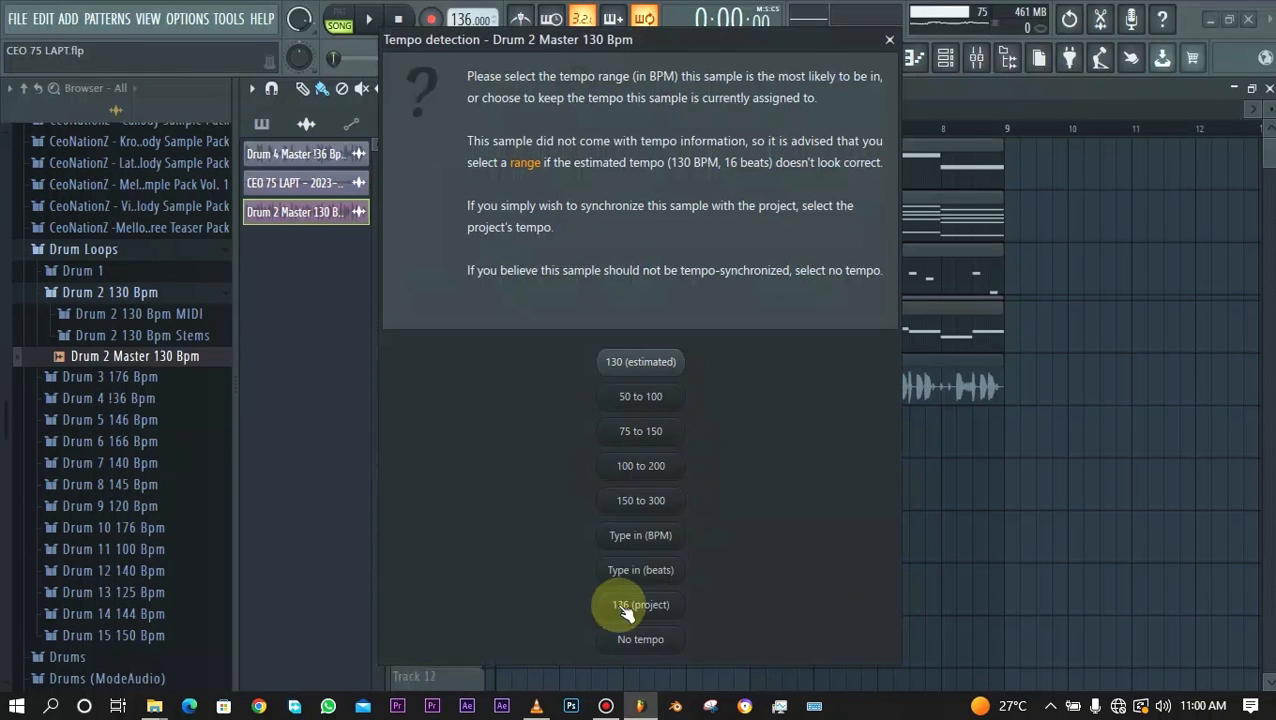
mouse_move(560, 404)
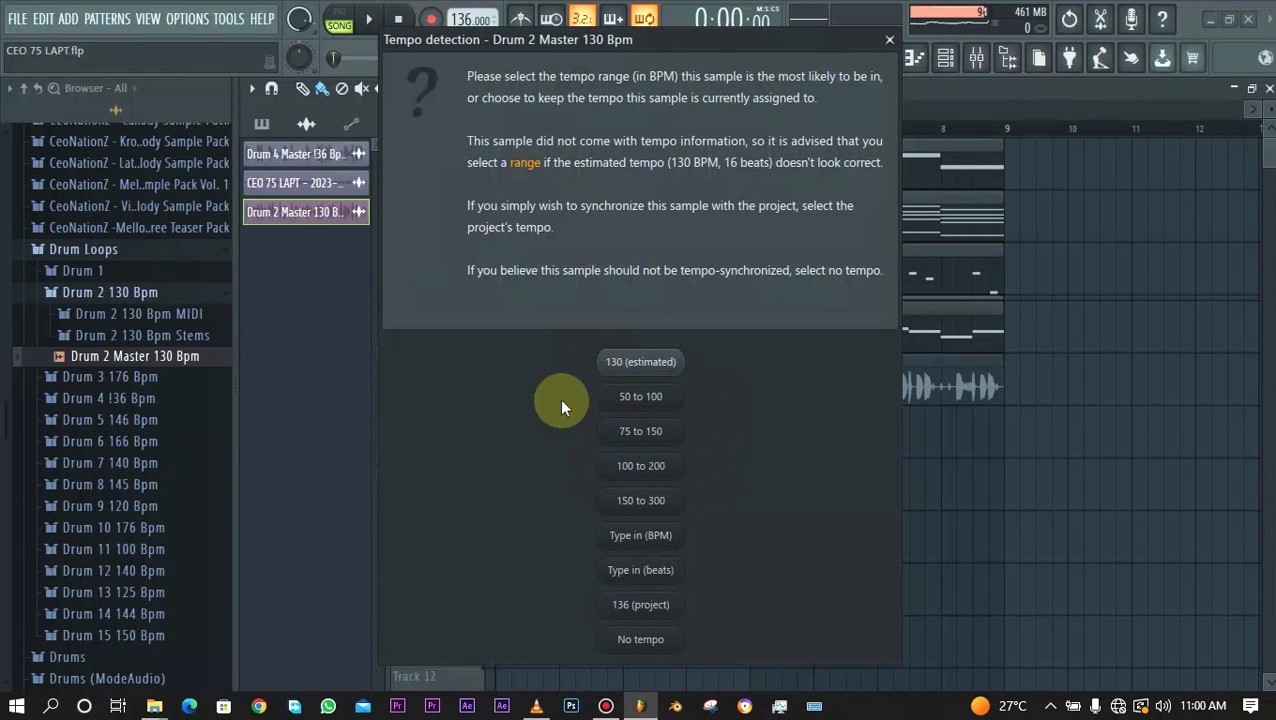
mouse_move(650, 500)
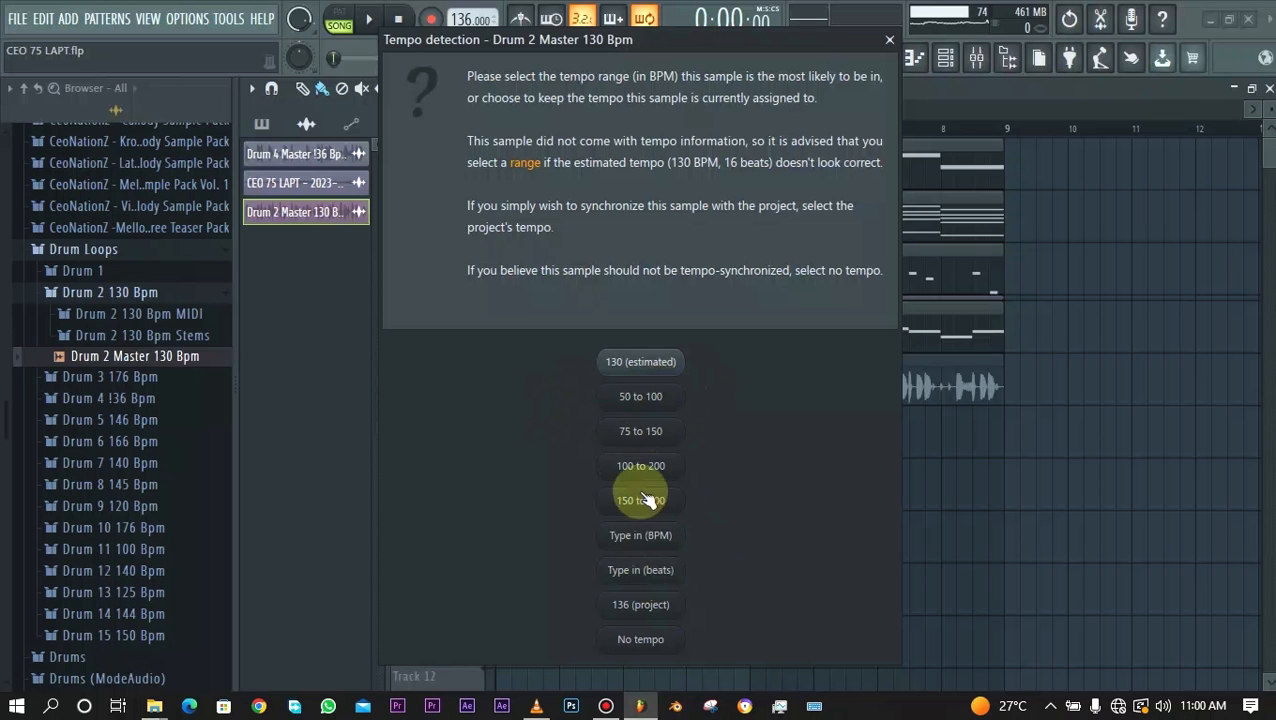
mouse_move(640, 536)
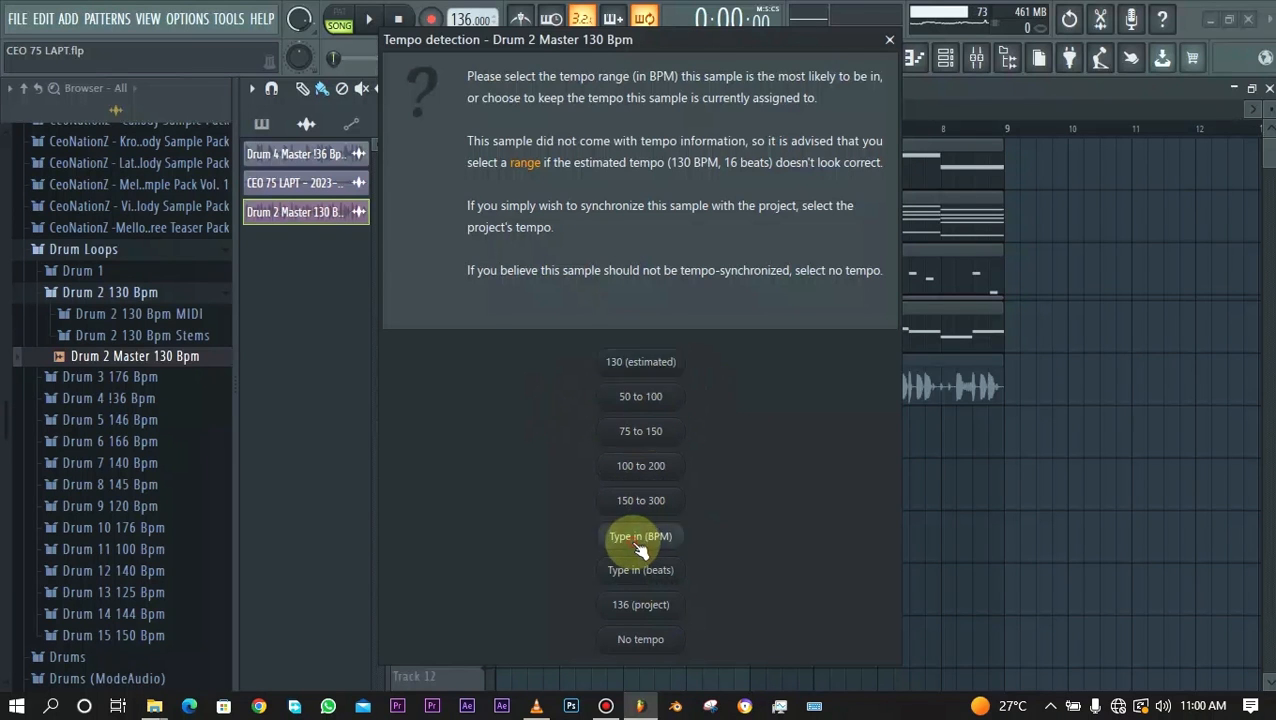
click(640, 536)
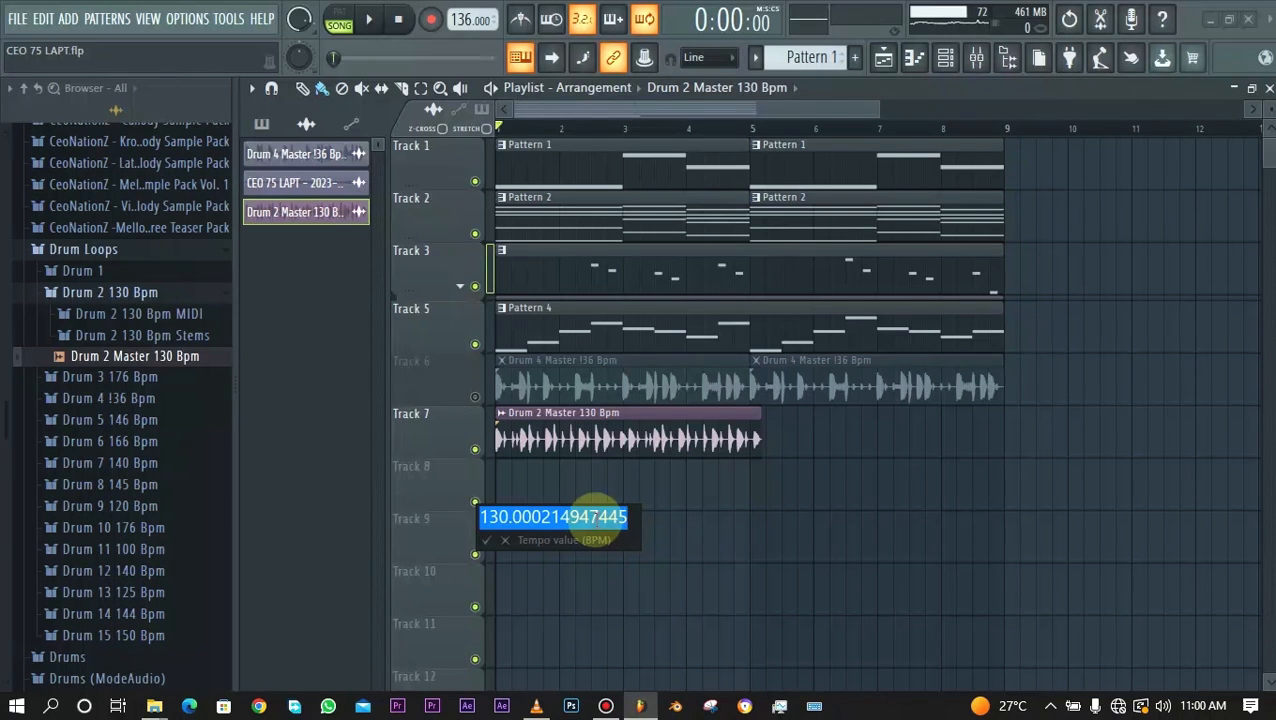
mouse_move(616, 414)
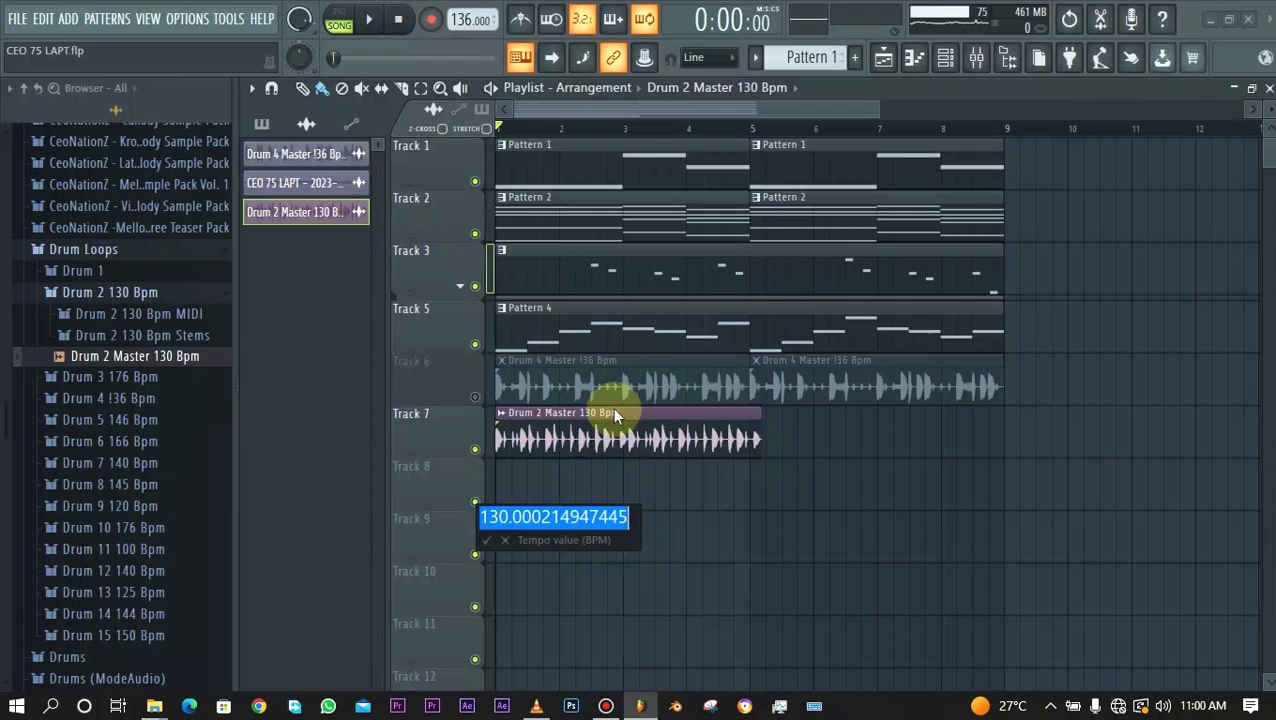
mouse_move(550, 500)
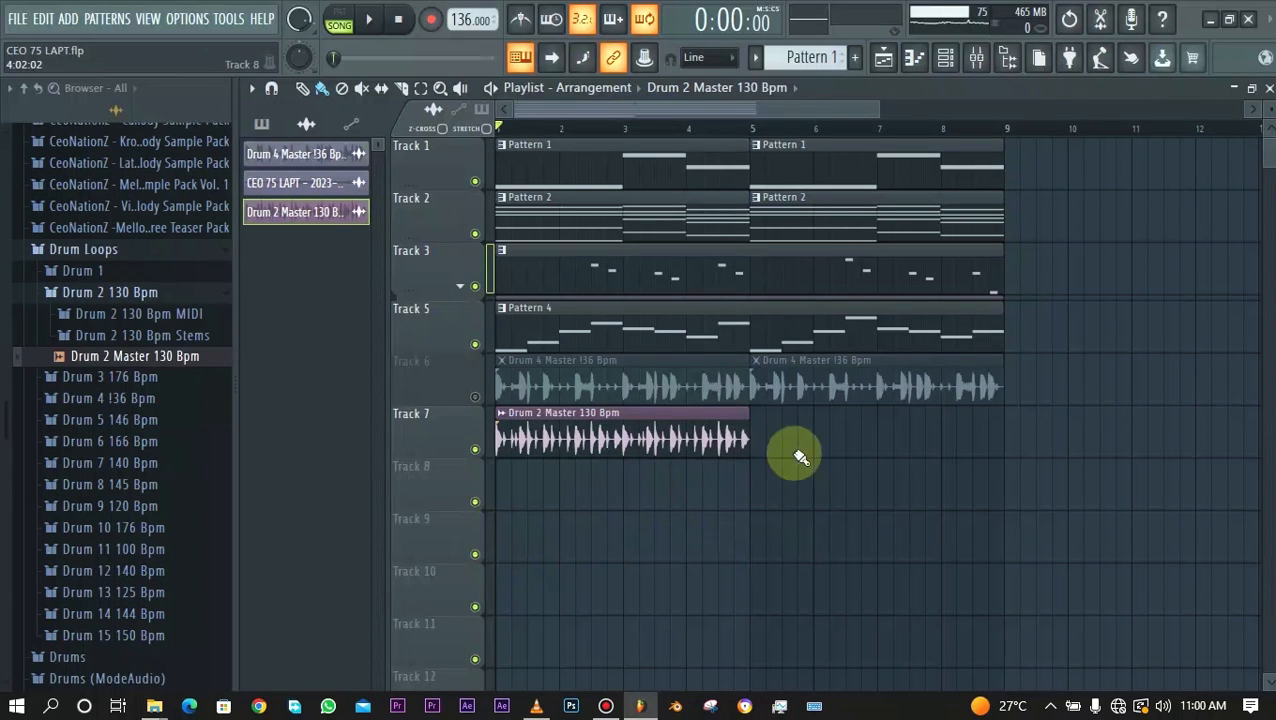
- Confirm 130 BPM as the clip's source tempo so it stretches to the project tempo
click(604, 412)
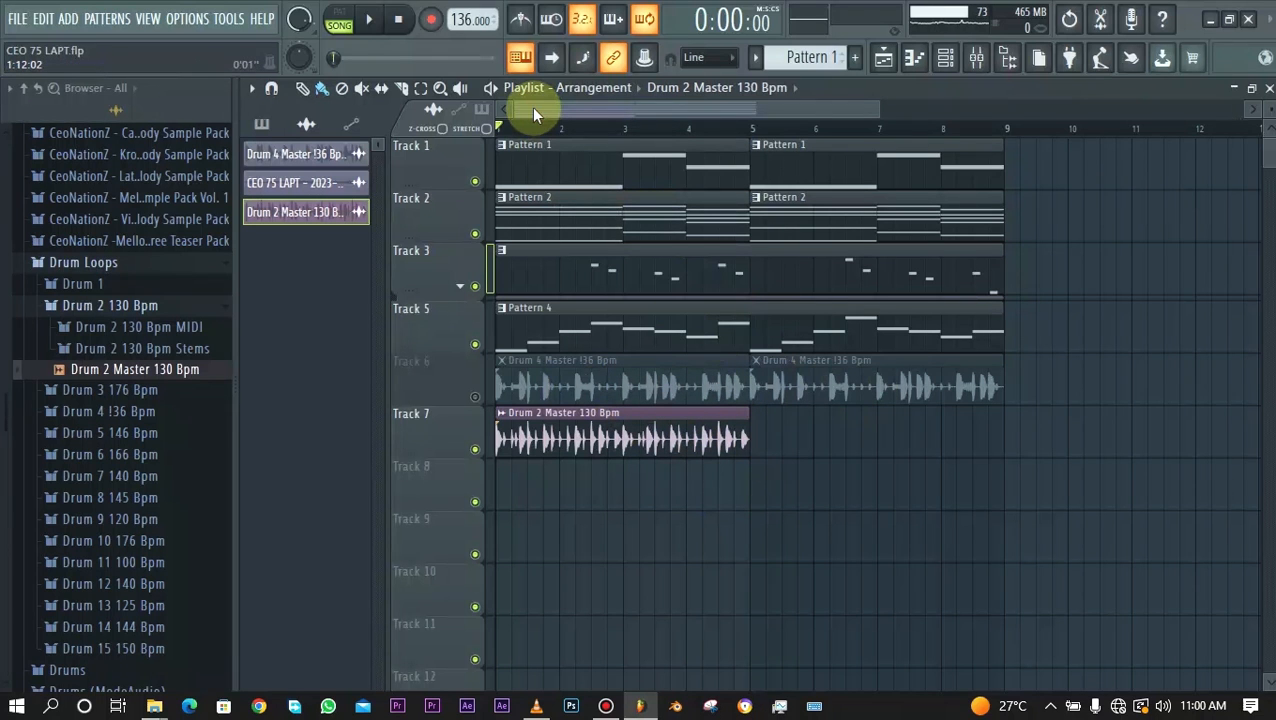
- Play the arrangement to audition the doubled 130 BPM loop, then stop playback
click(368, 20)
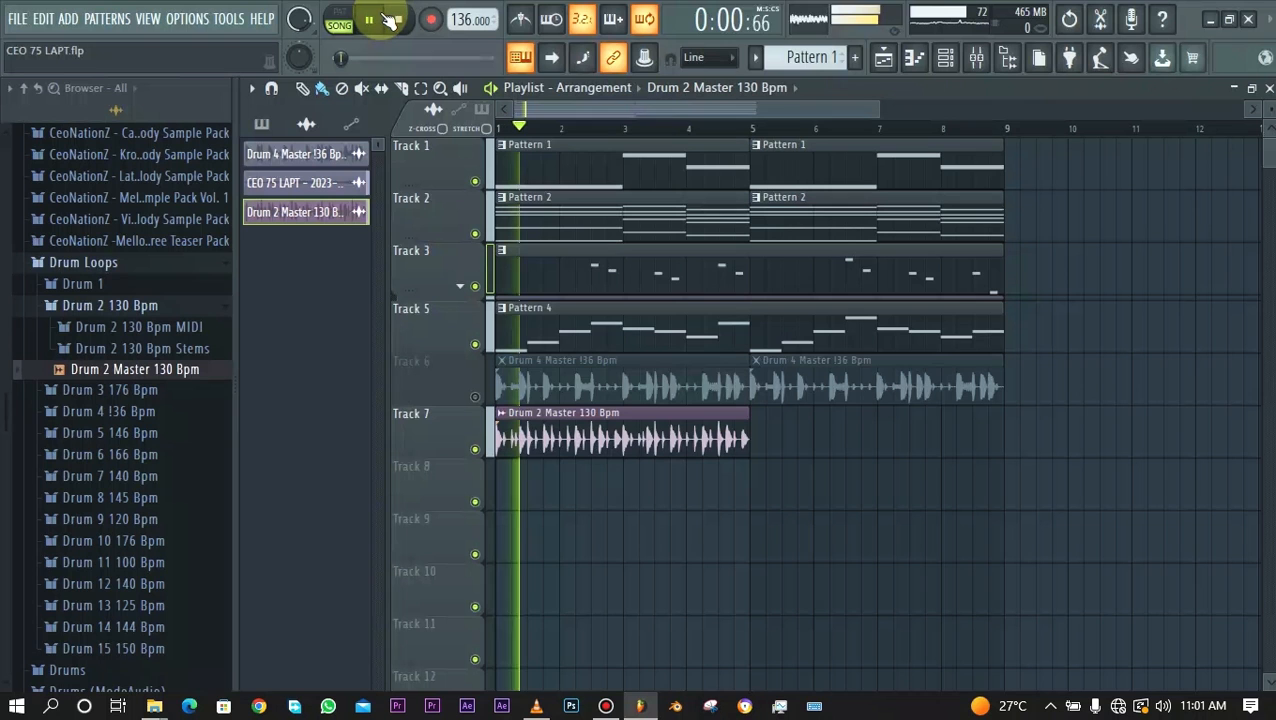
click(368, 20)
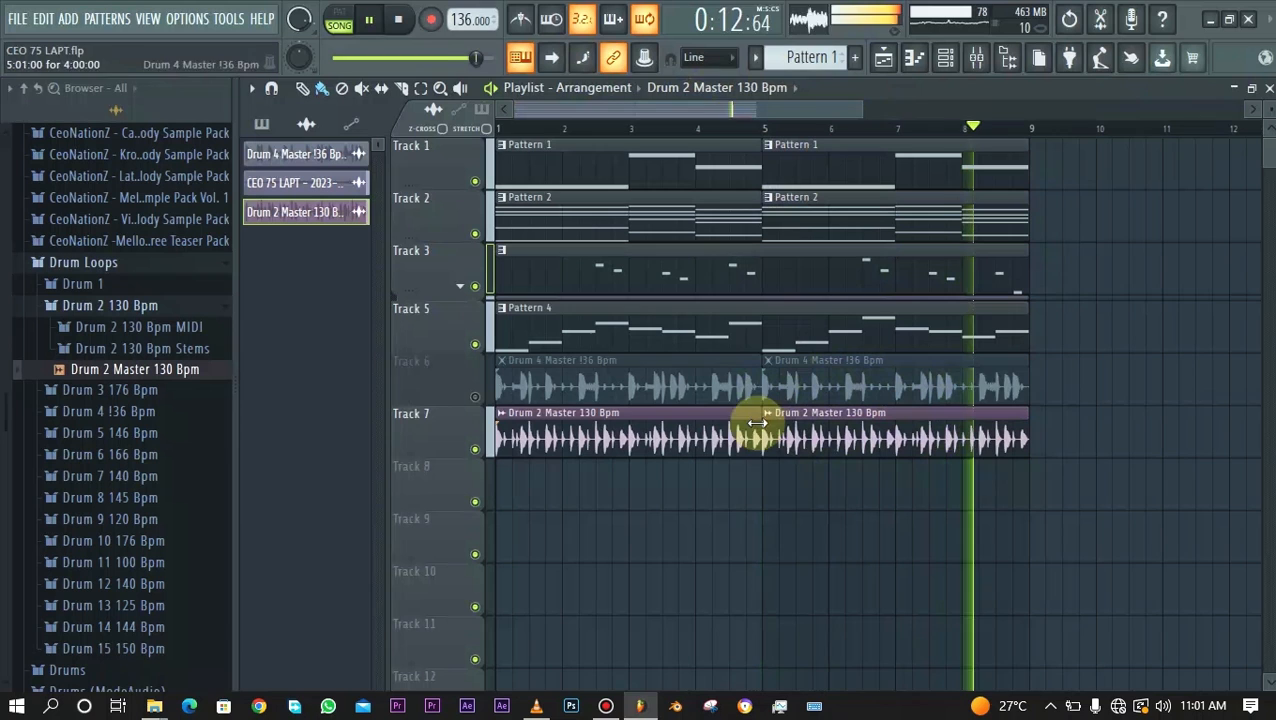
click(400, 20)
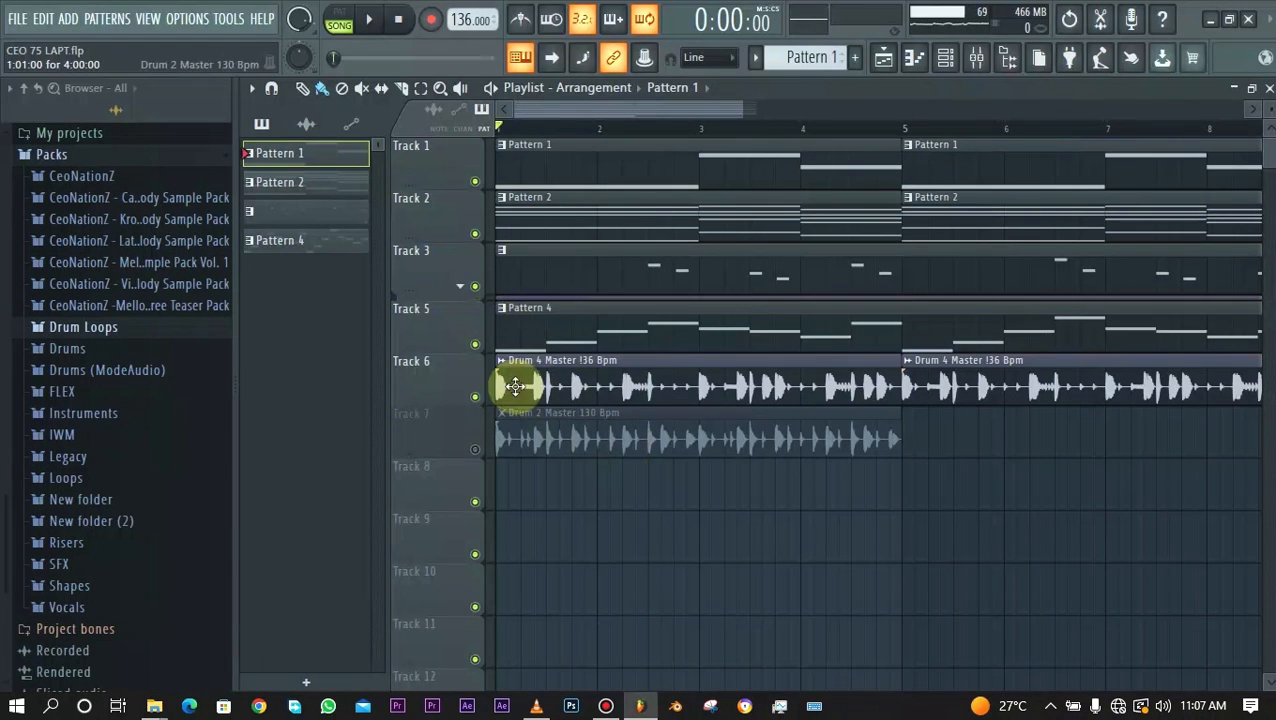
mouse_move(8, 678)
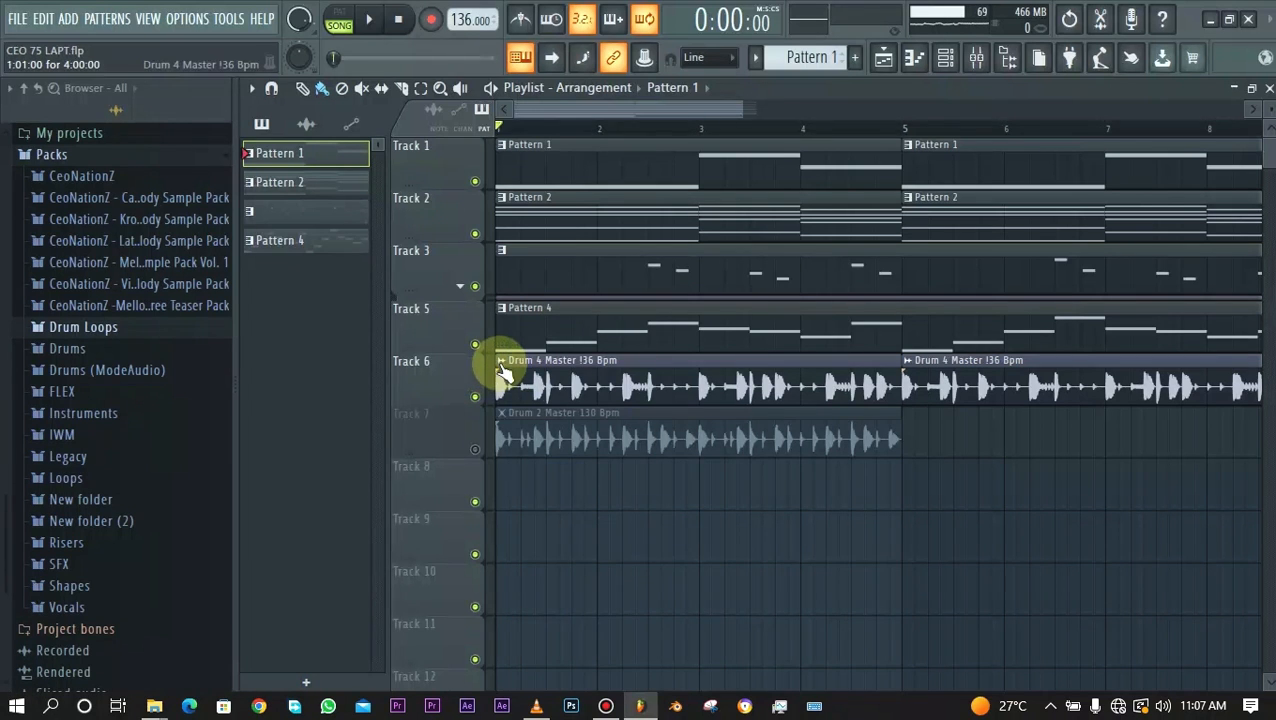
- Detect the 136 Bpm clip's tempo (about 136.002 BPM) and decline changing the project tempo
right_click(502, 370)
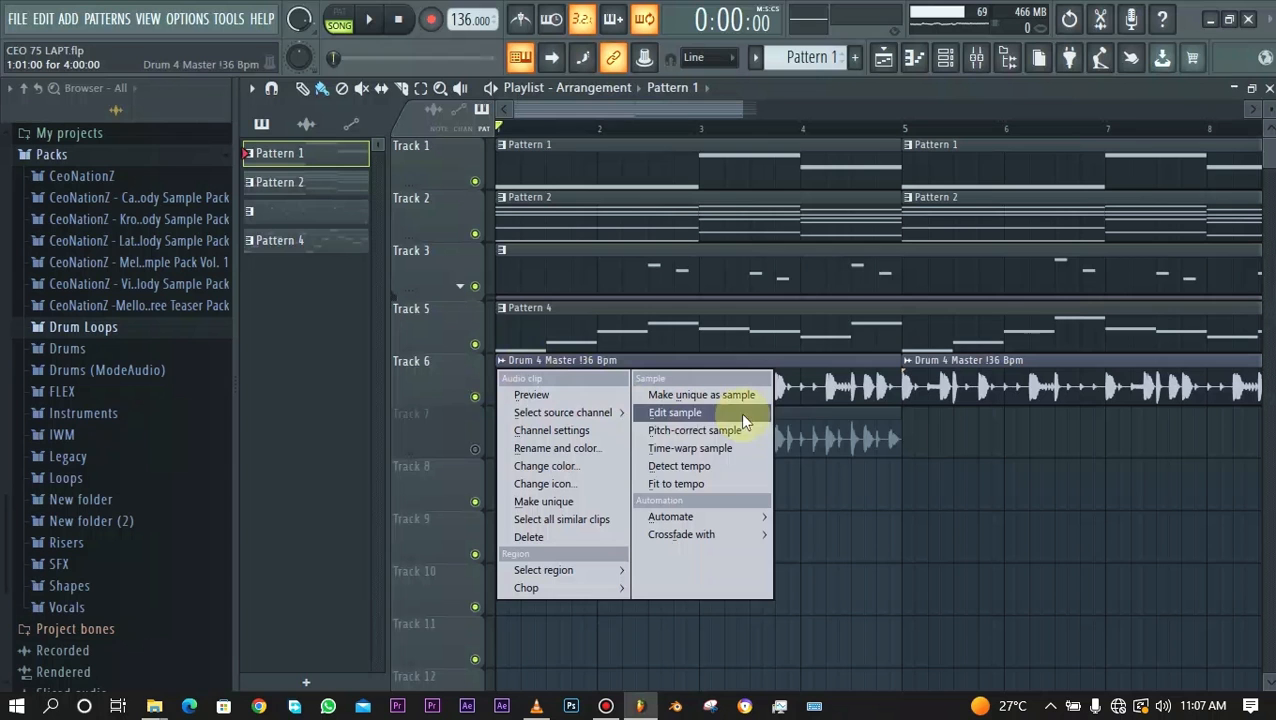
mouse_move(700, 466)
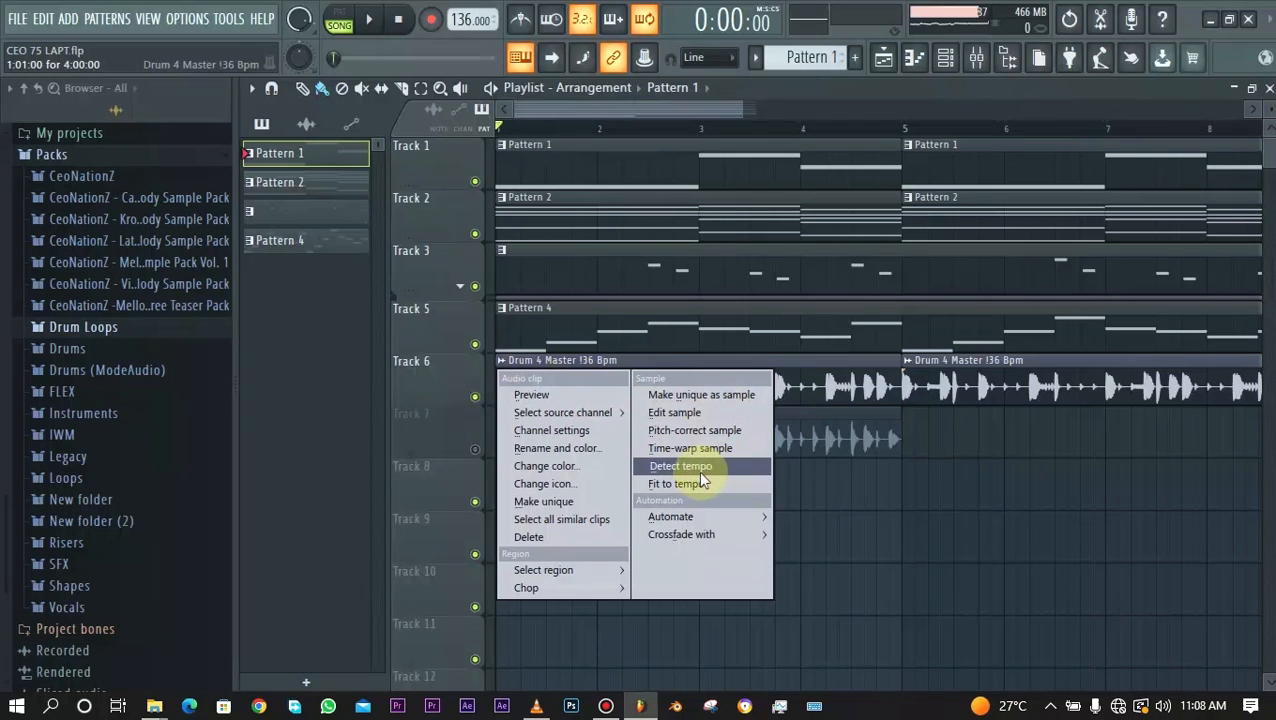
click(680, 466)
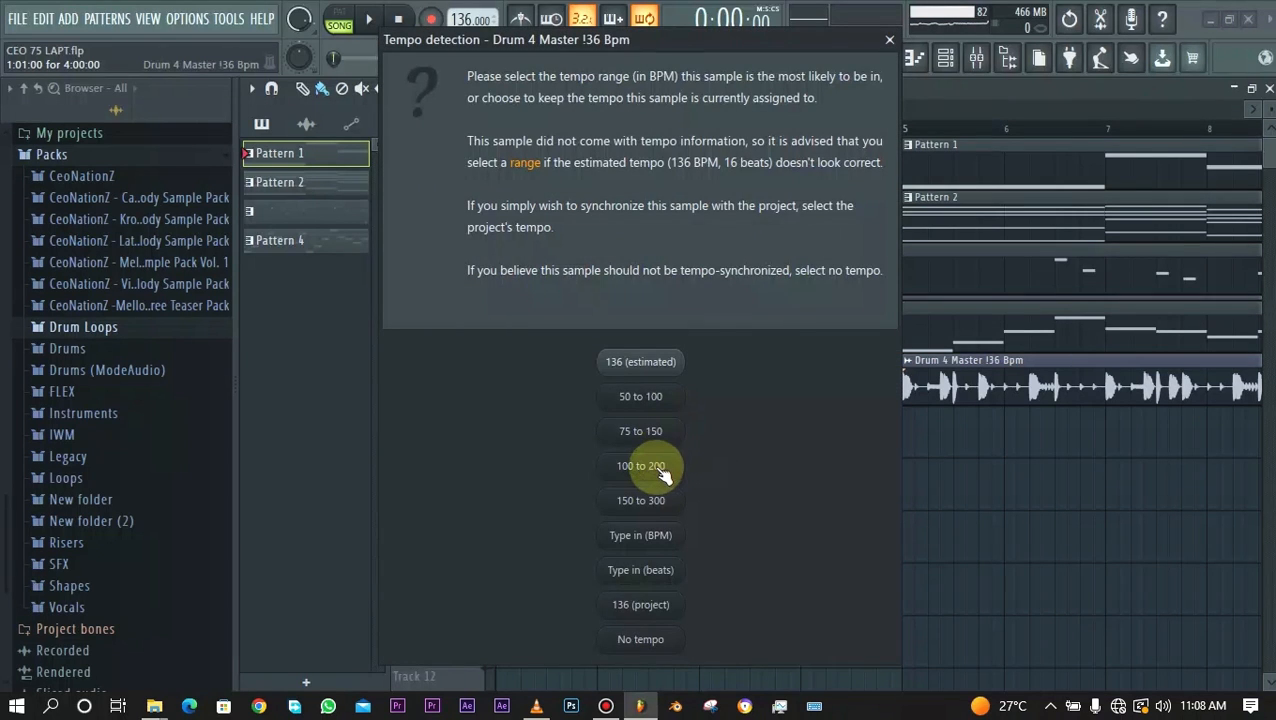
mouse_move(656, 540)
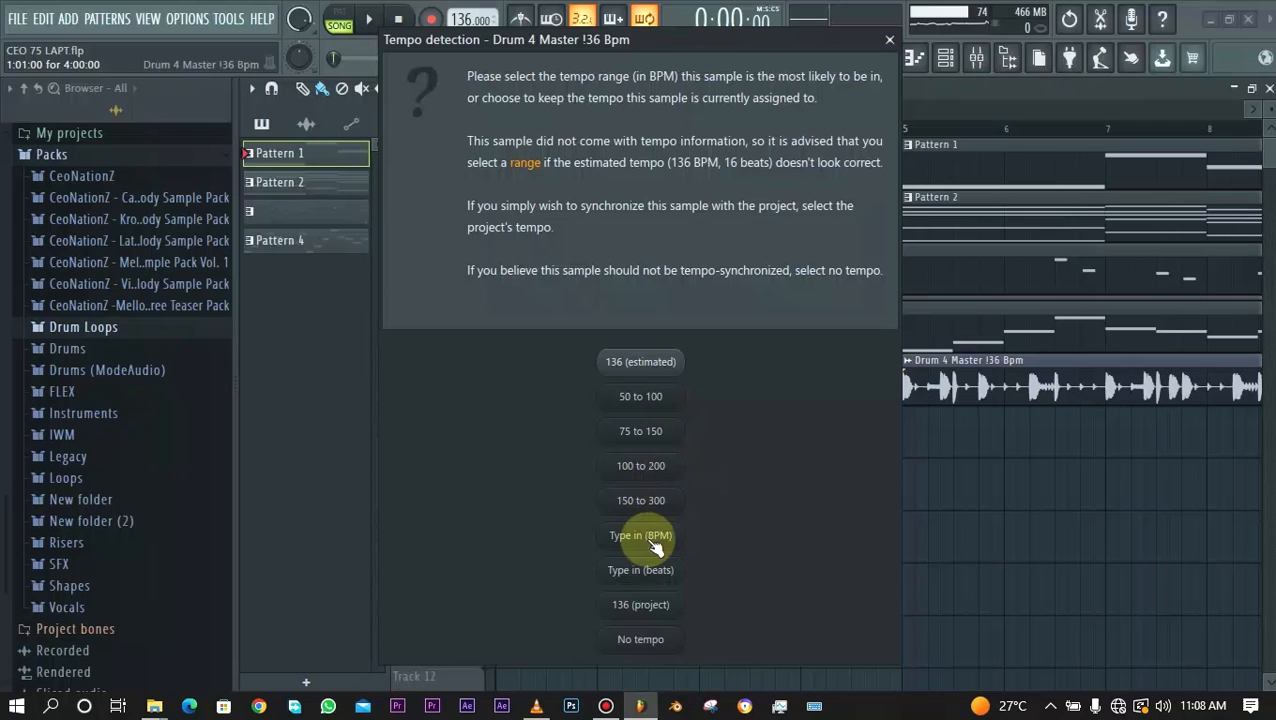
mouse_move(698, 410)
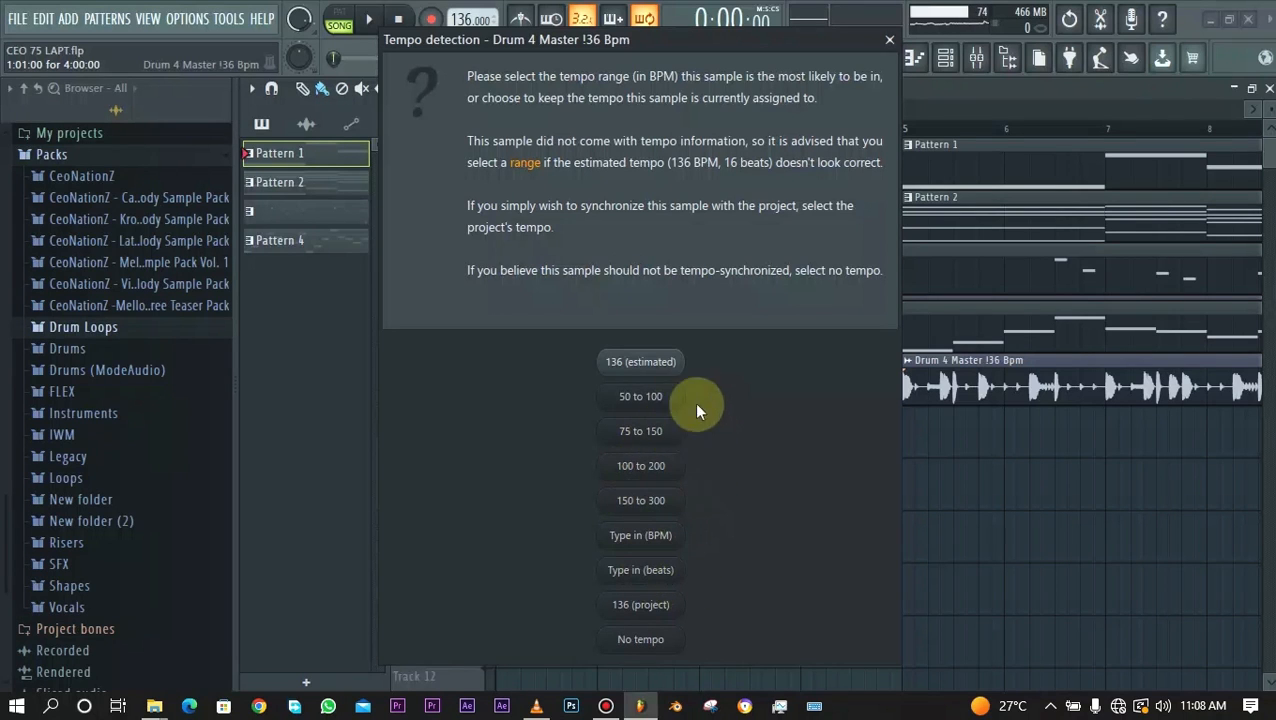
click(640, 360)
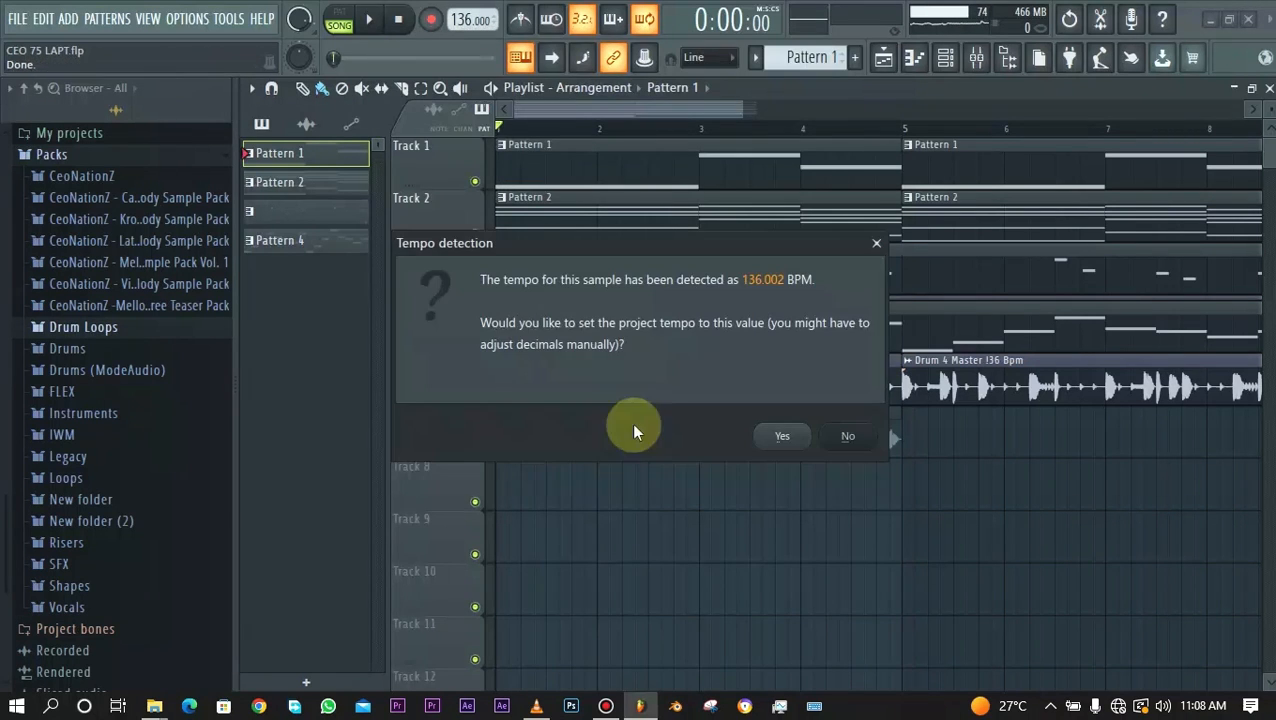
mouse_move(616, 288)
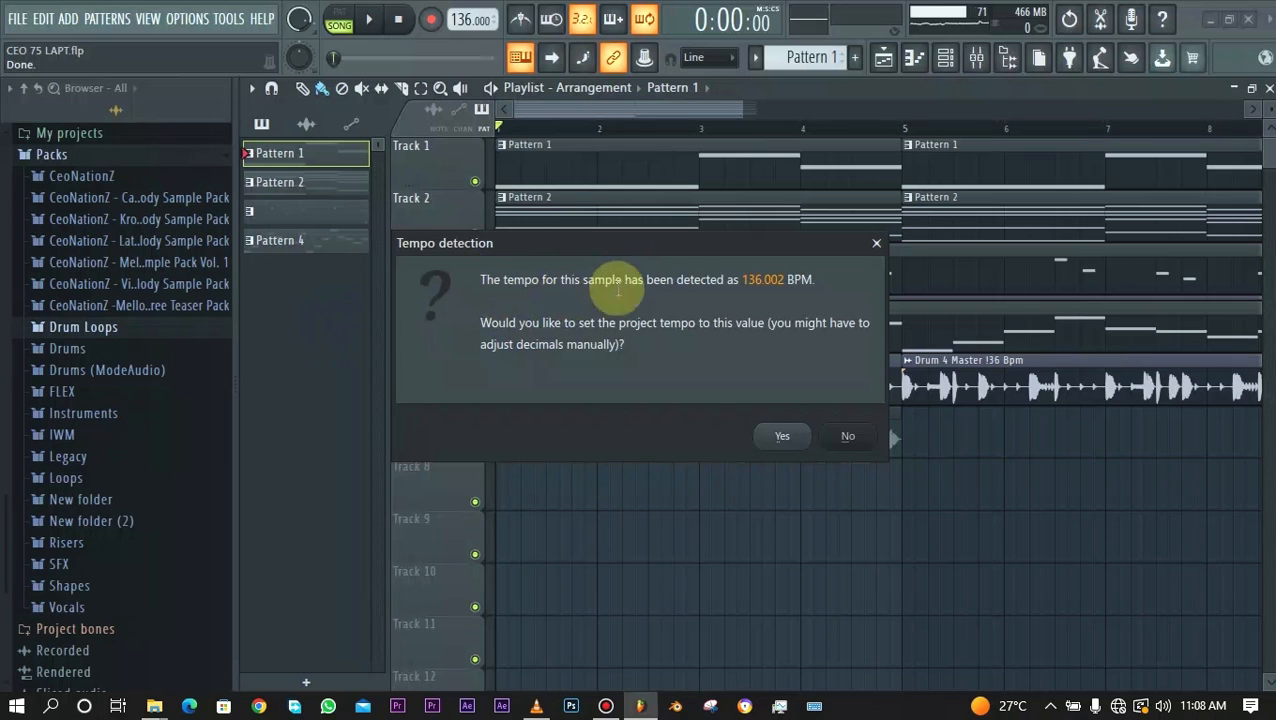
mouse_move(762, 296)
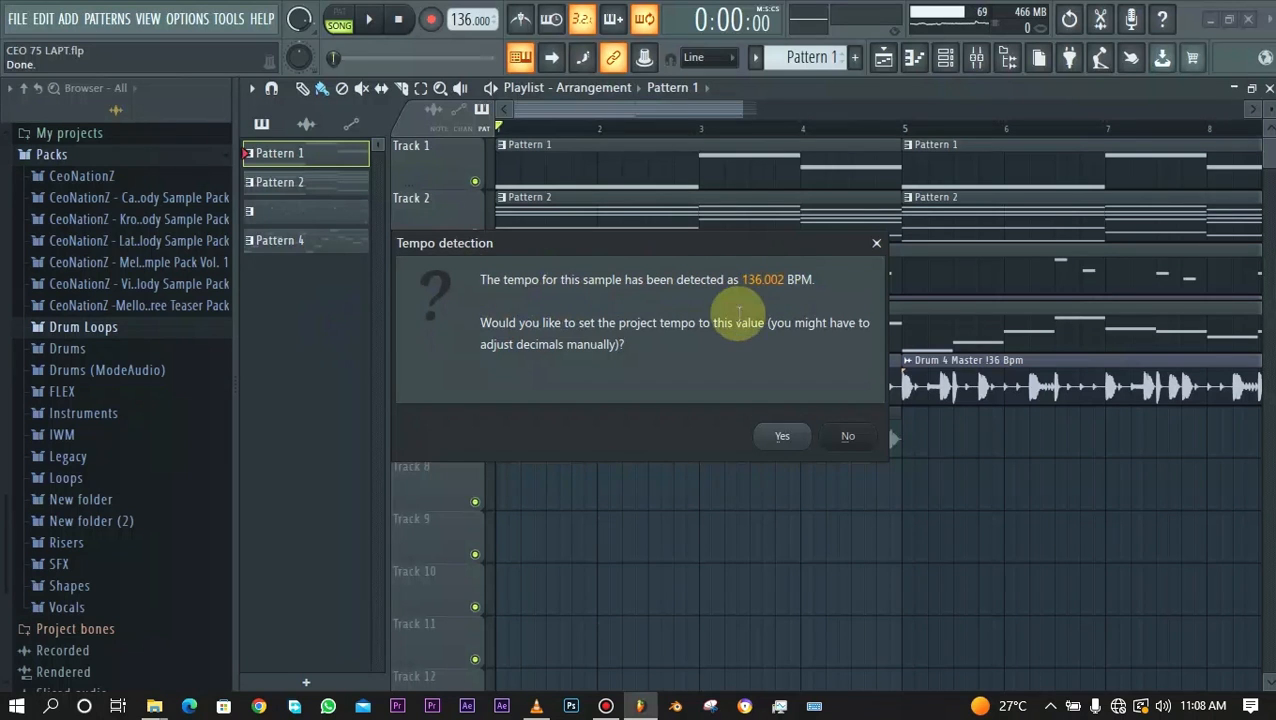
mouse_move(830, 328)
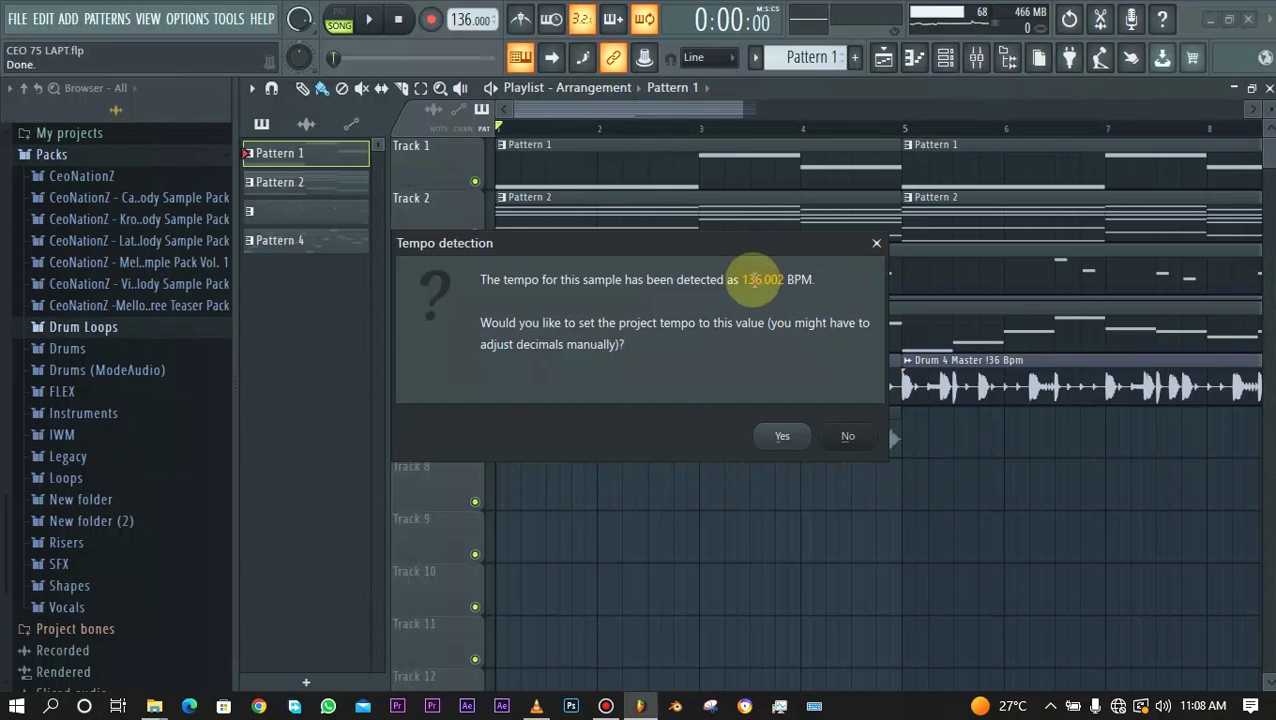
mouse_move(898, 218)
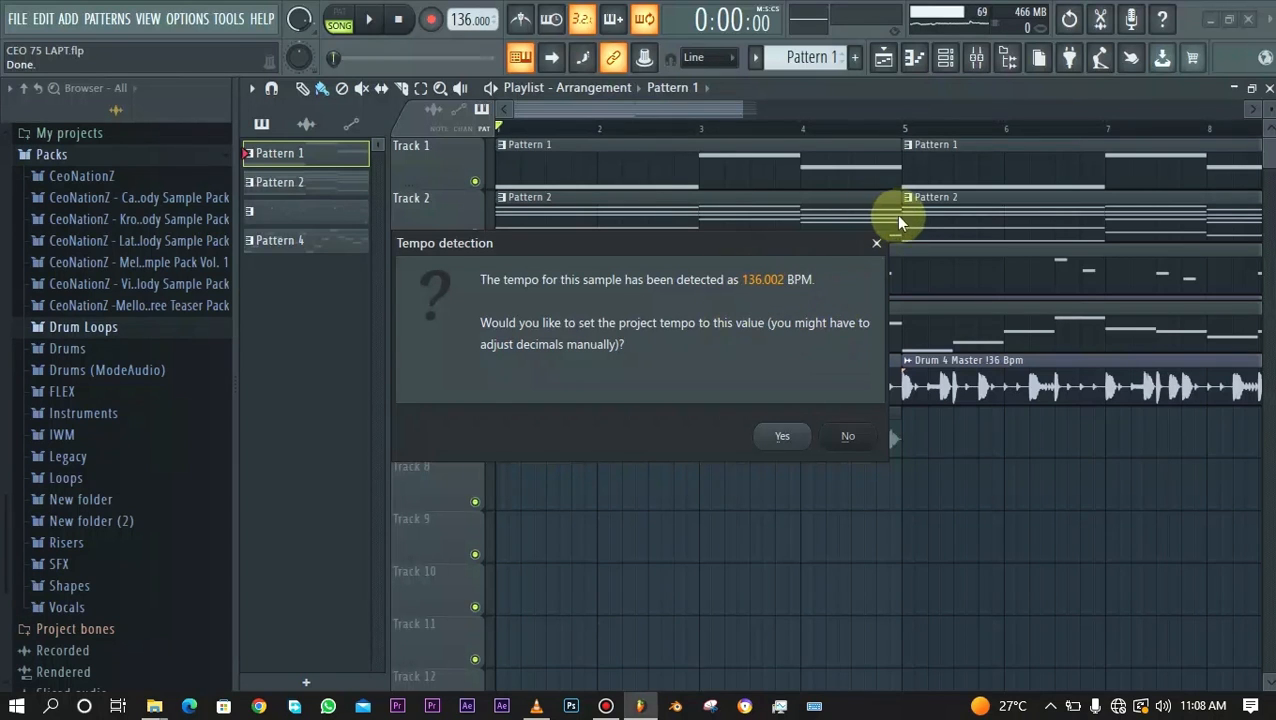
click(848, 436)
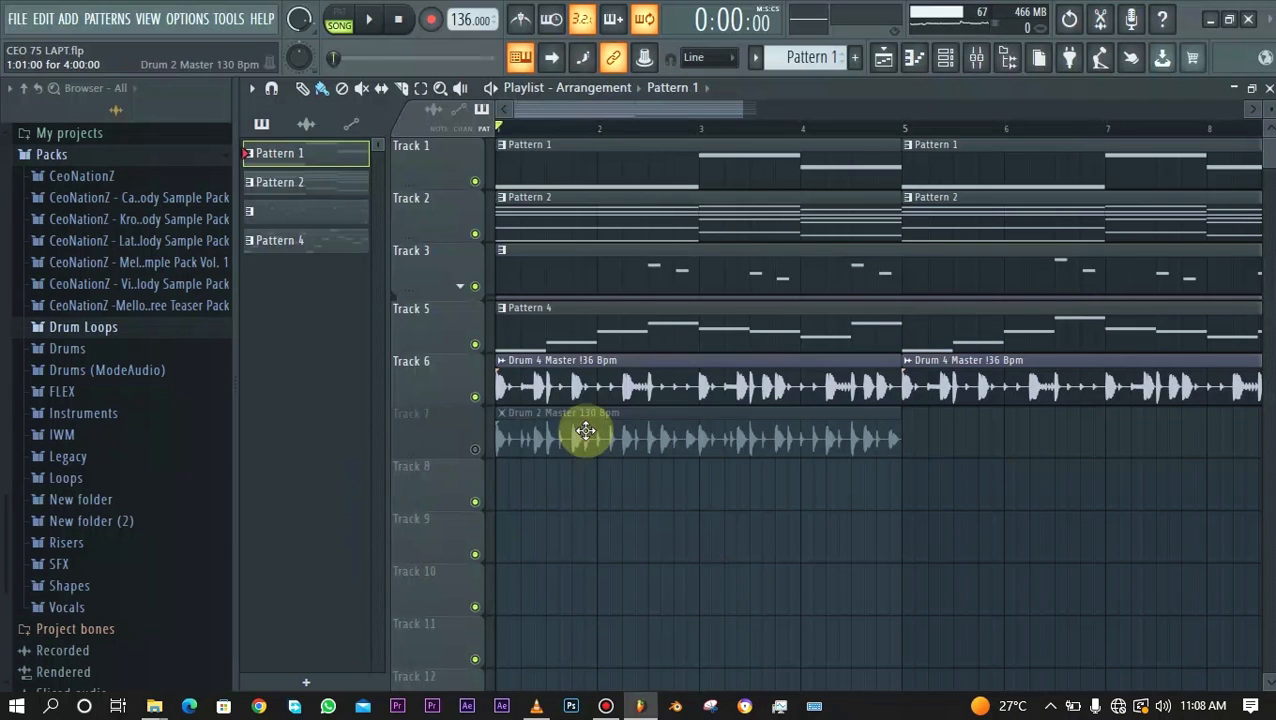
right_click(584, 432)
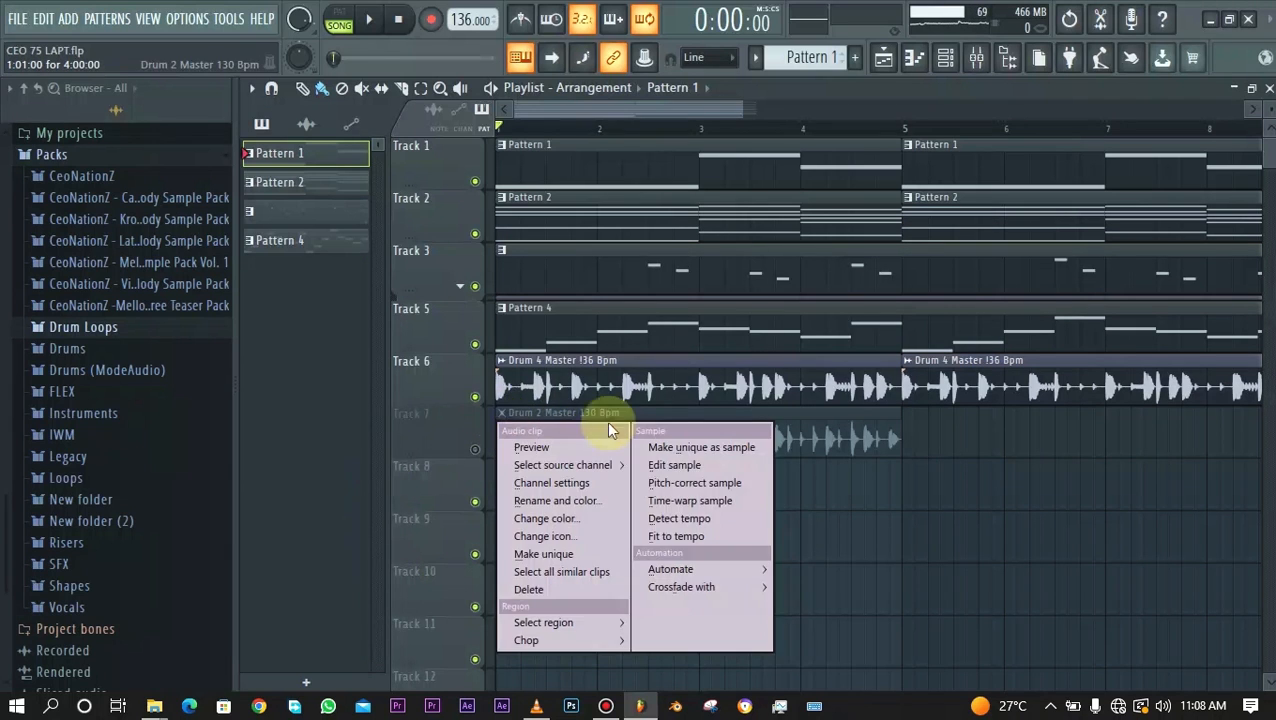
click(680, 518)
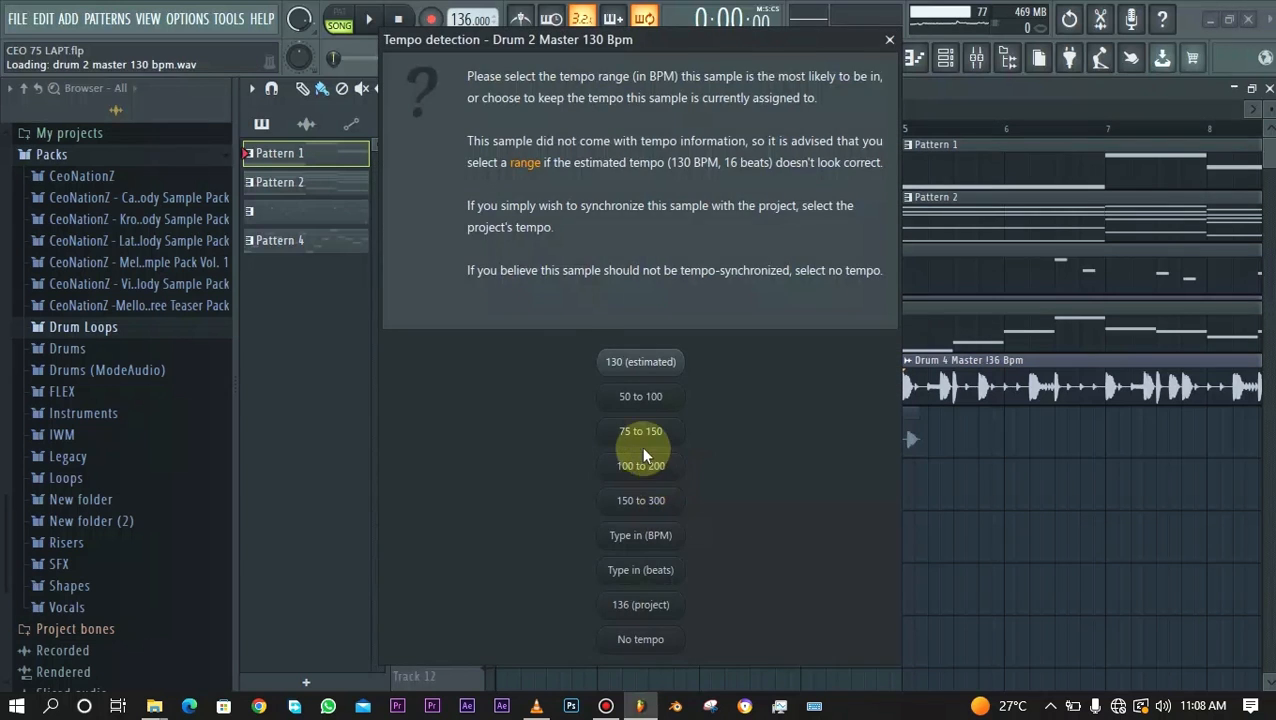
click(640, 432)
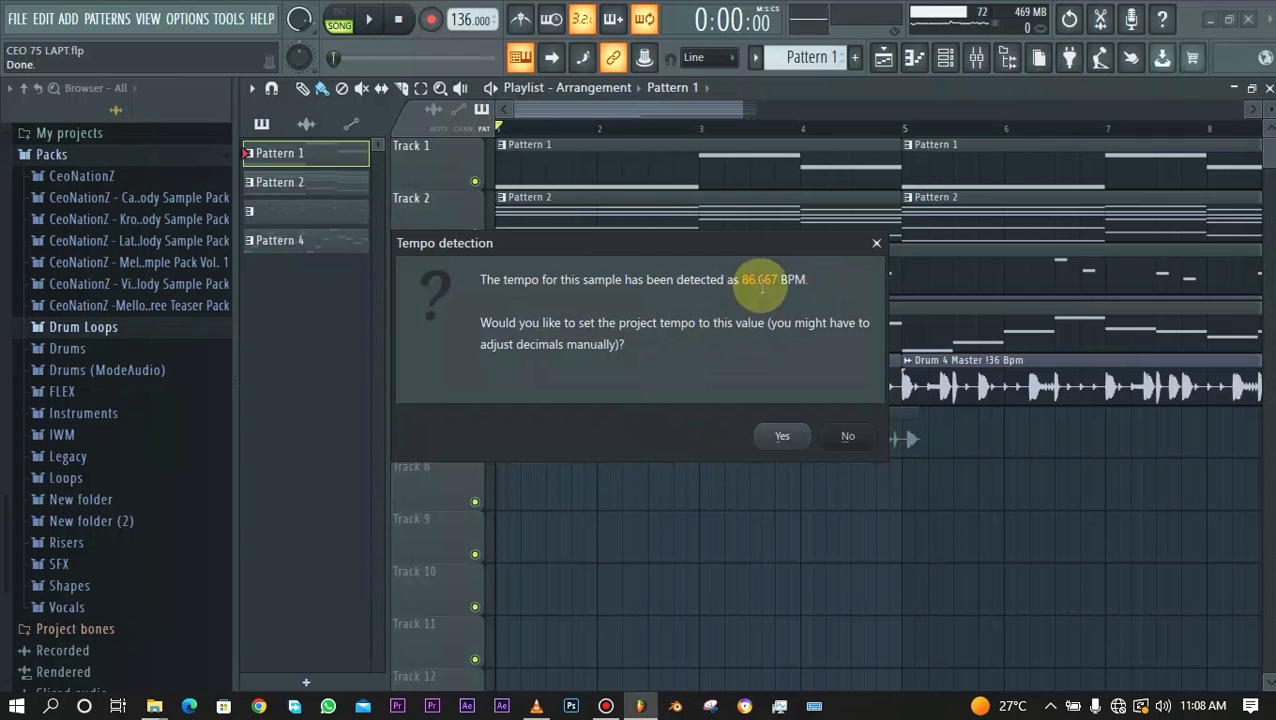
mouse_move(834, 278)
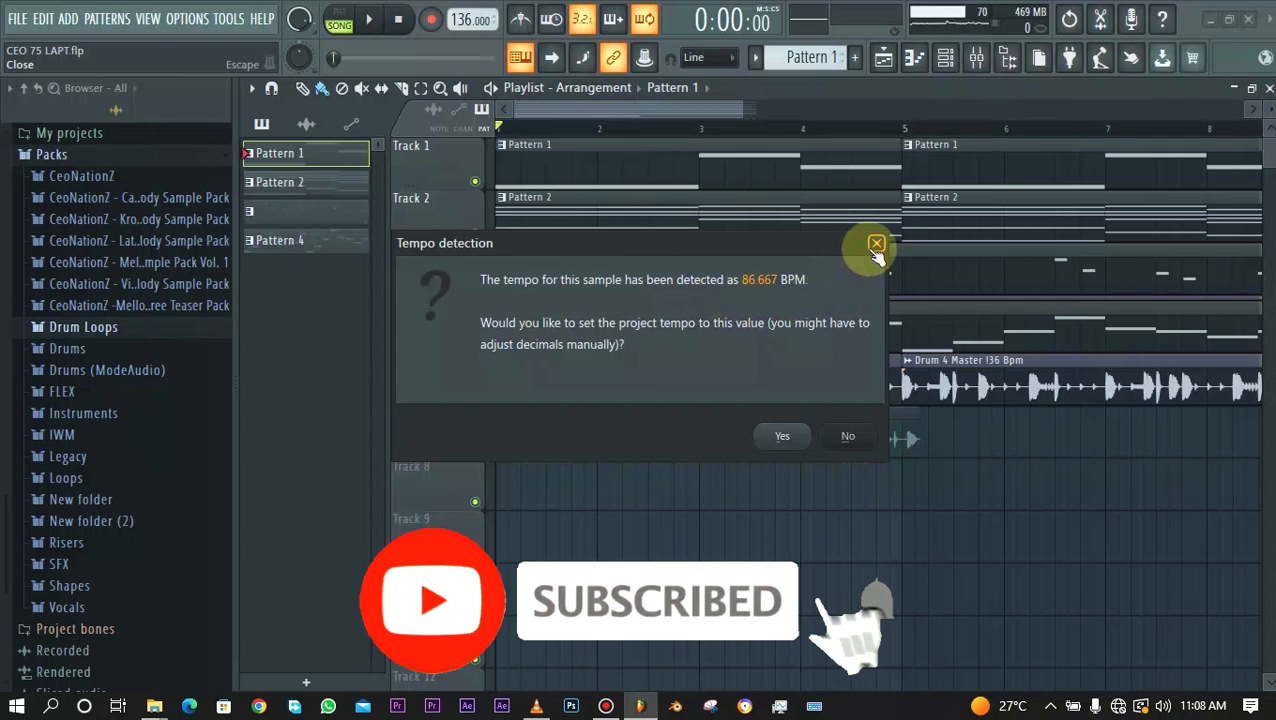
click(876, 244)
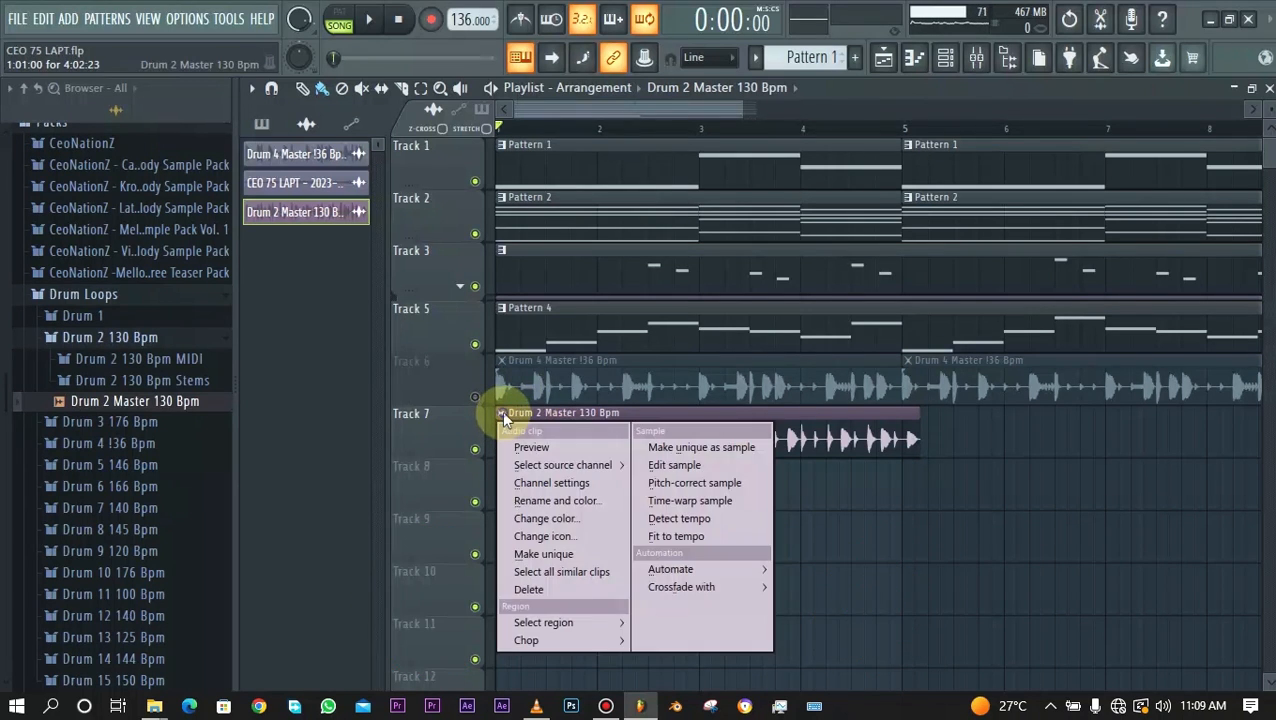
mouse_move(680, 518)
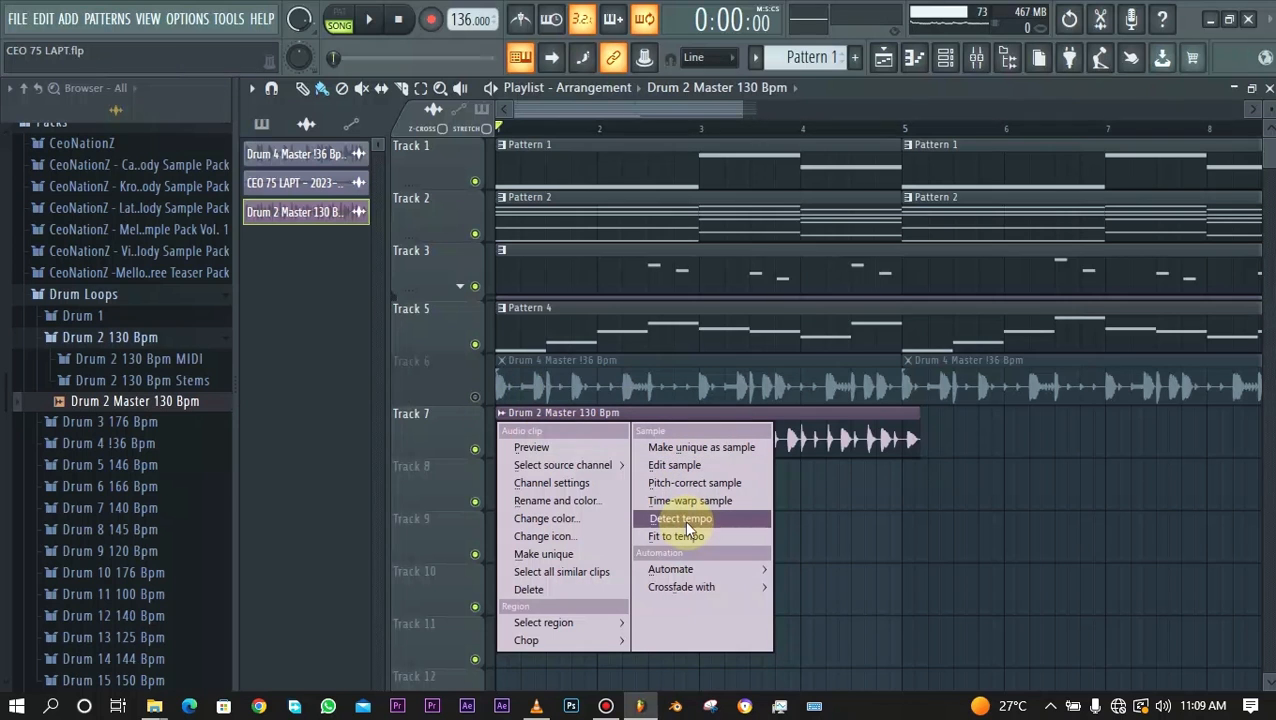
- Enter the loop length as 16 beats via Detect tempo, then stretch its end to bar 5
click(680, 518)
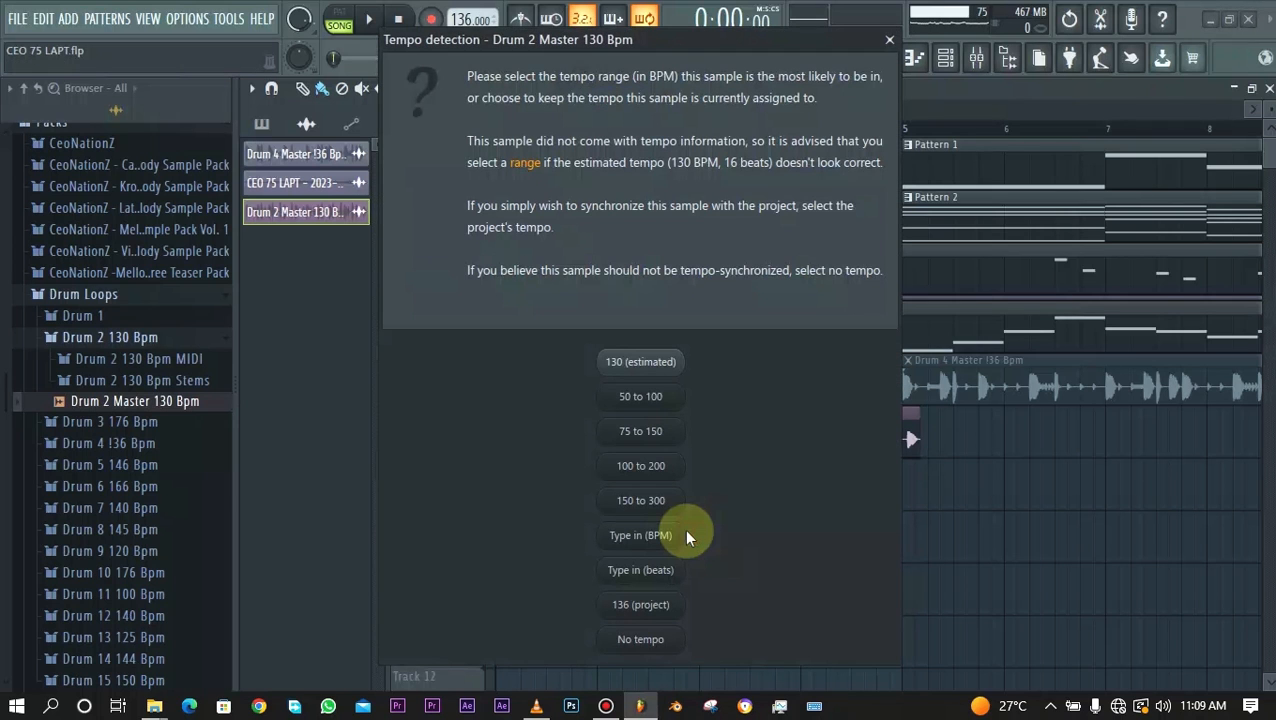
mouse_move(640, 548)
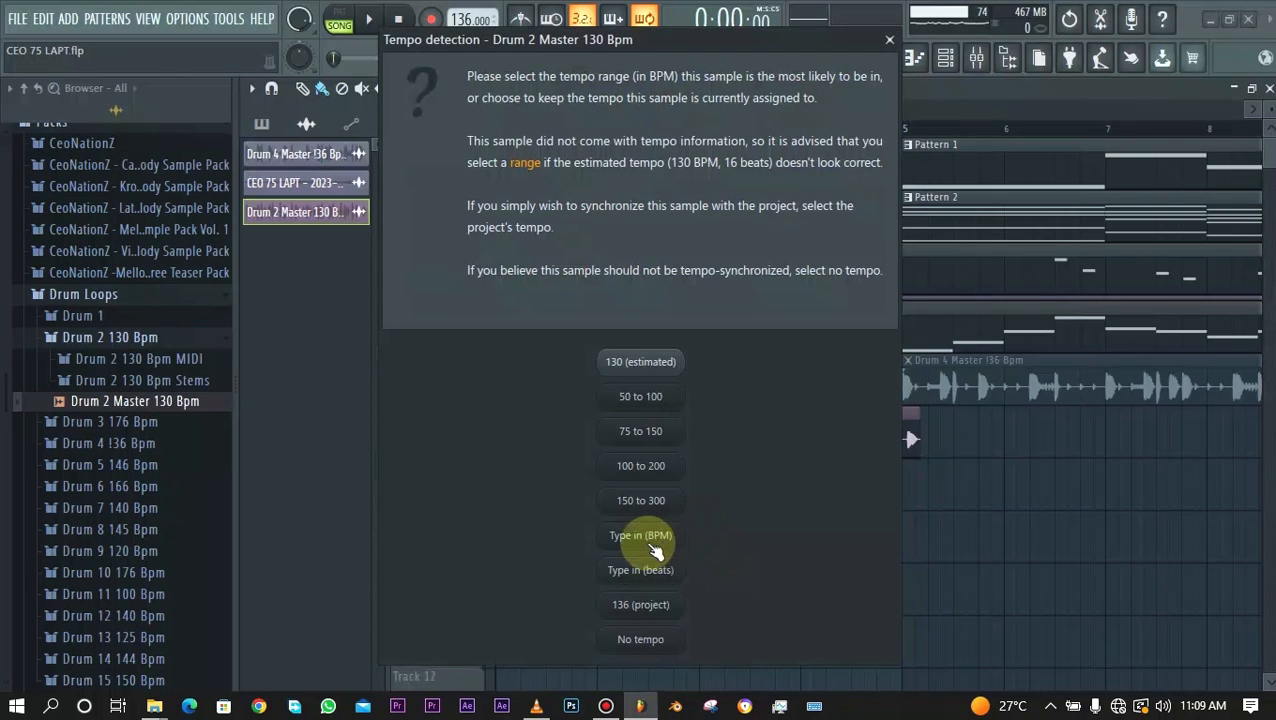
mouse_move(672, 578)
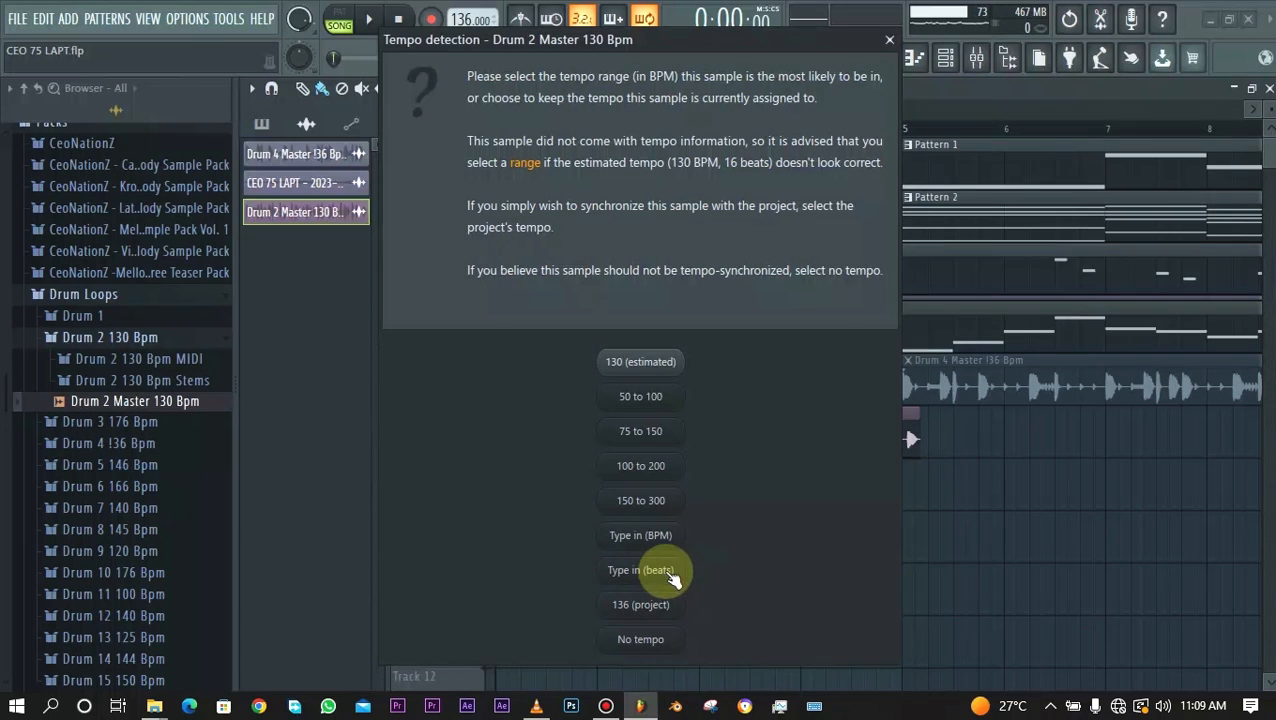
click(640, 570)
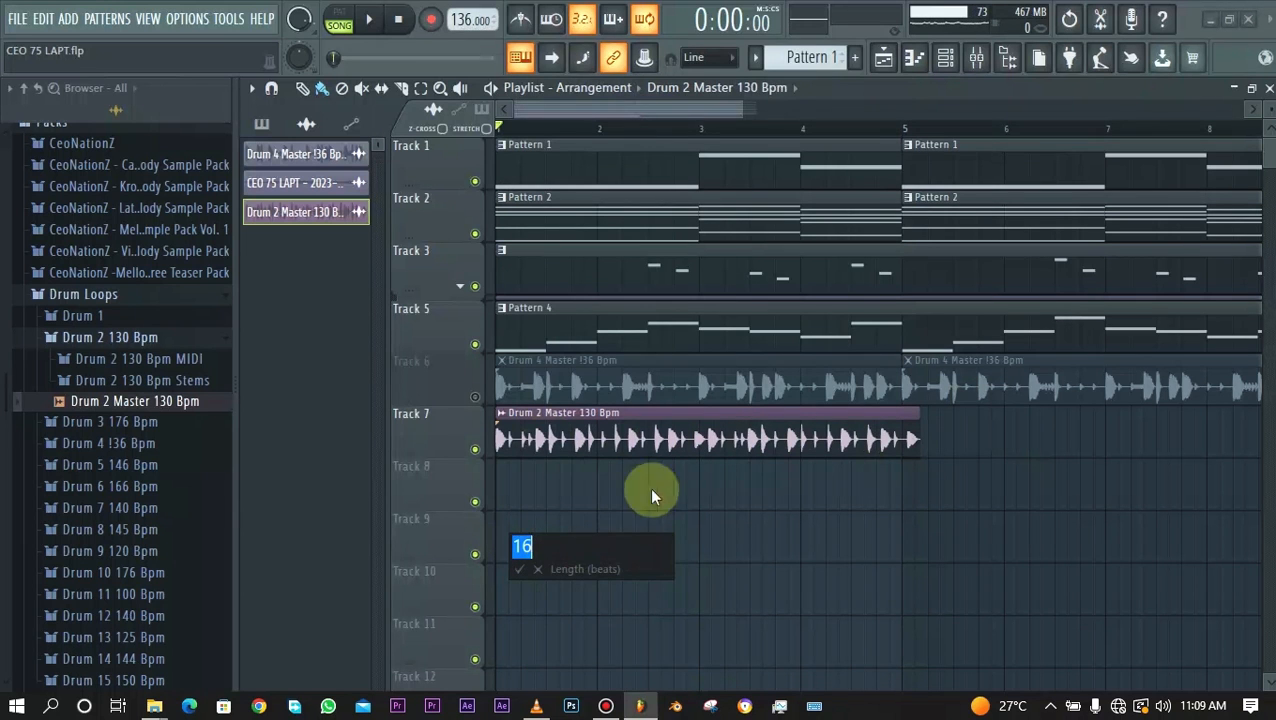
mouse_move(736, 168)
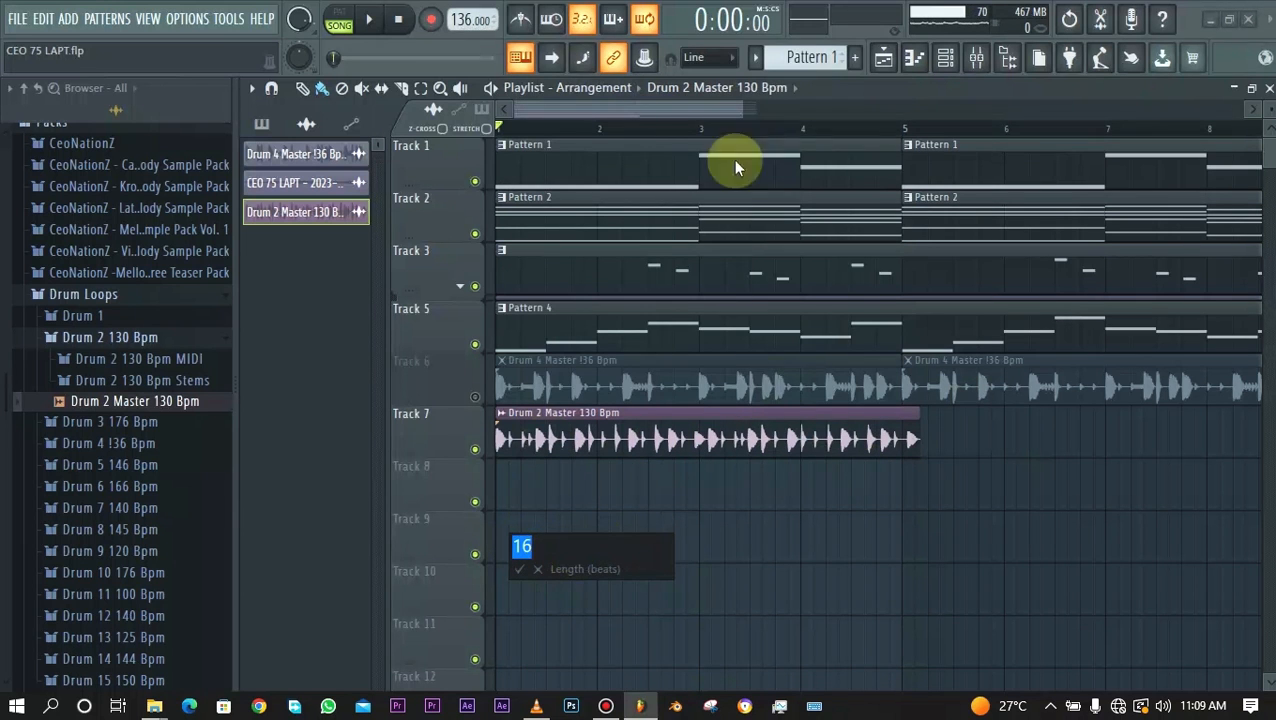
mouse_move(548, 520)
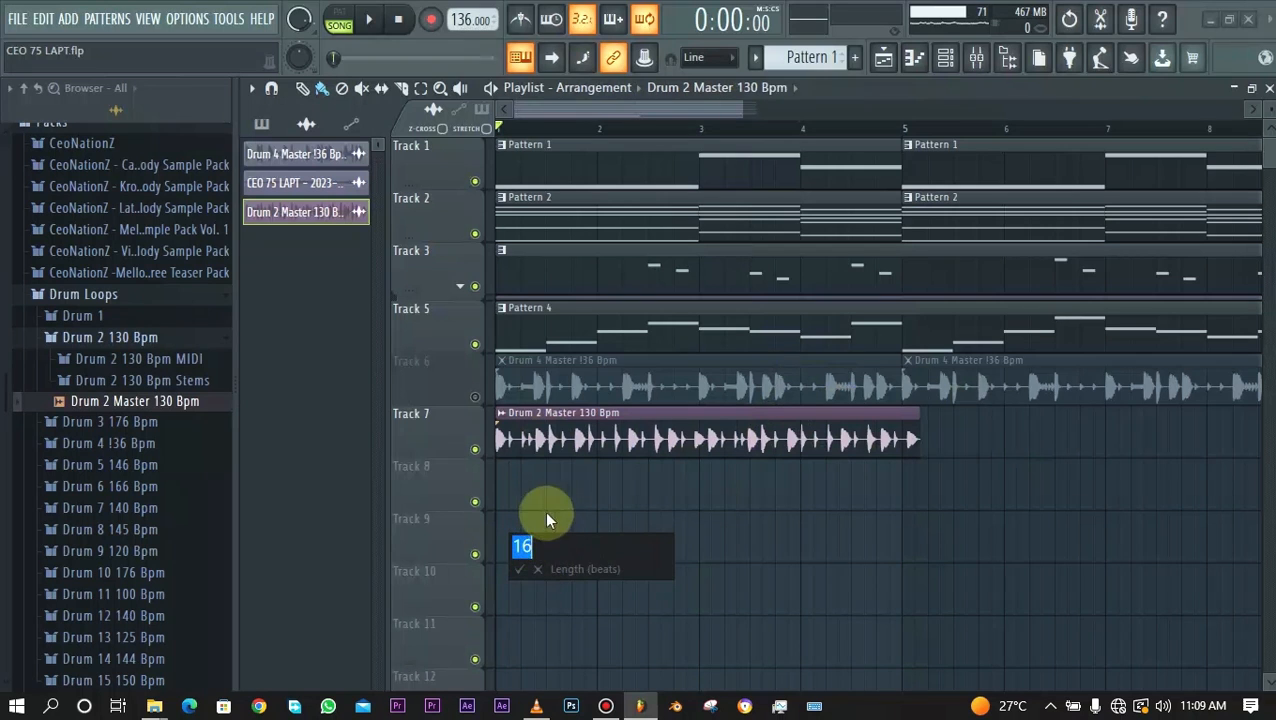
mouse_move(676, 468)
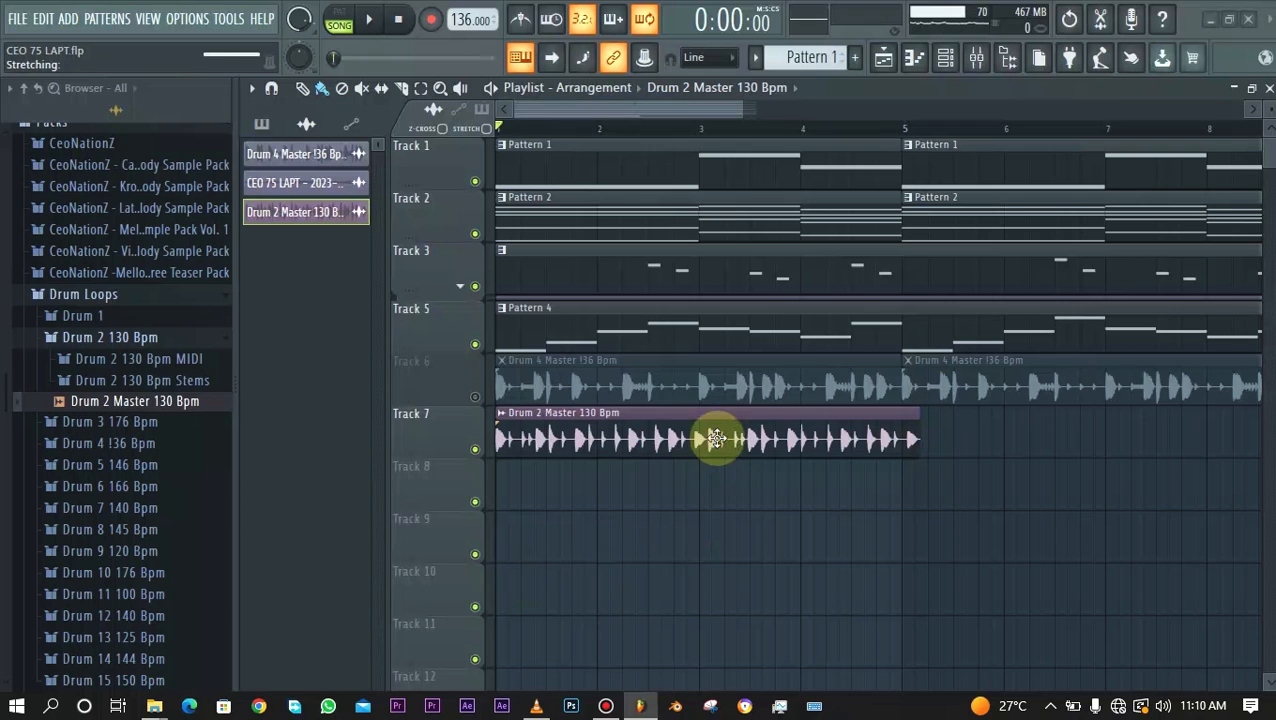
drag(714, 438, 896, 436)
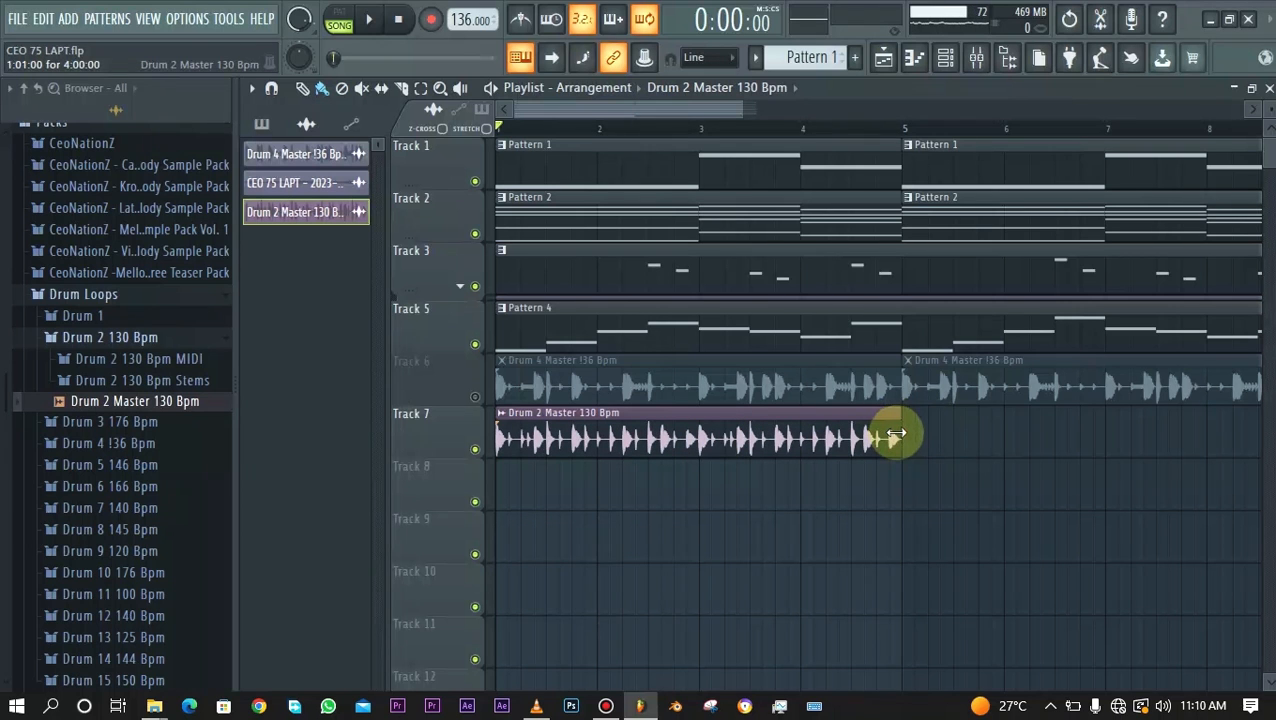
drag(896, 432, 896, 490)
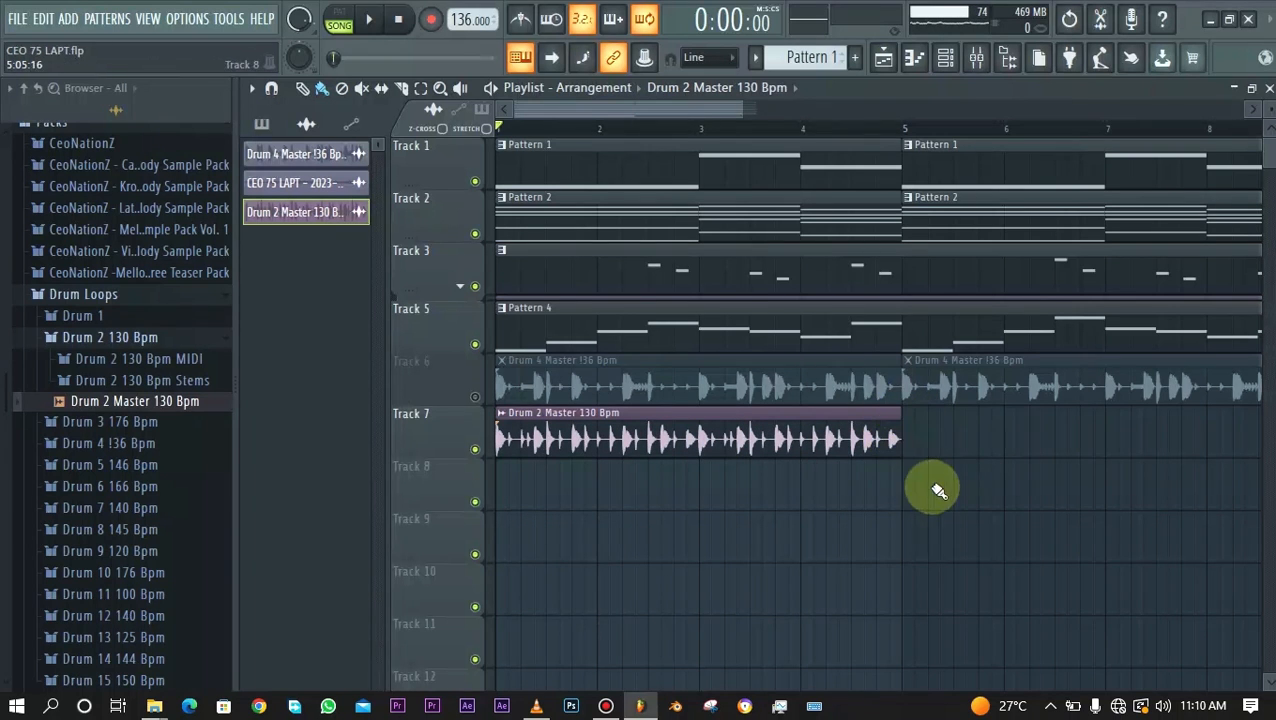
mouse_move(754, 486)
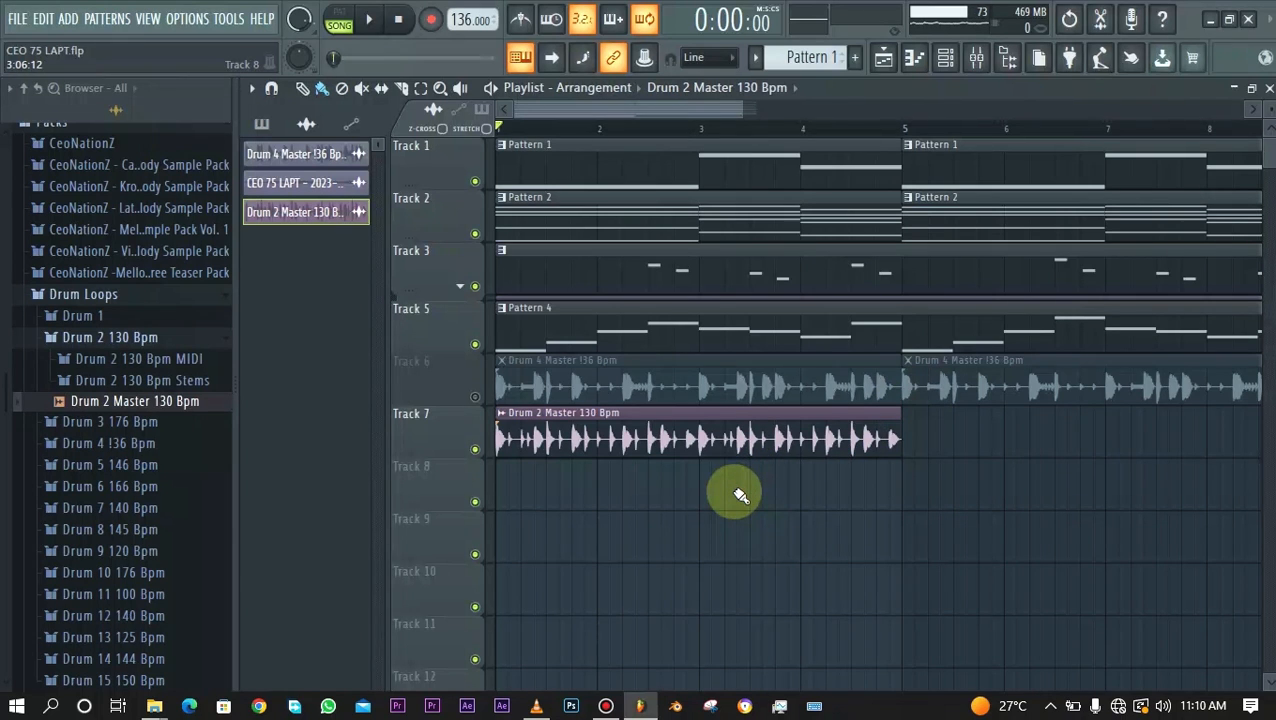
mouse_move(710, 536)
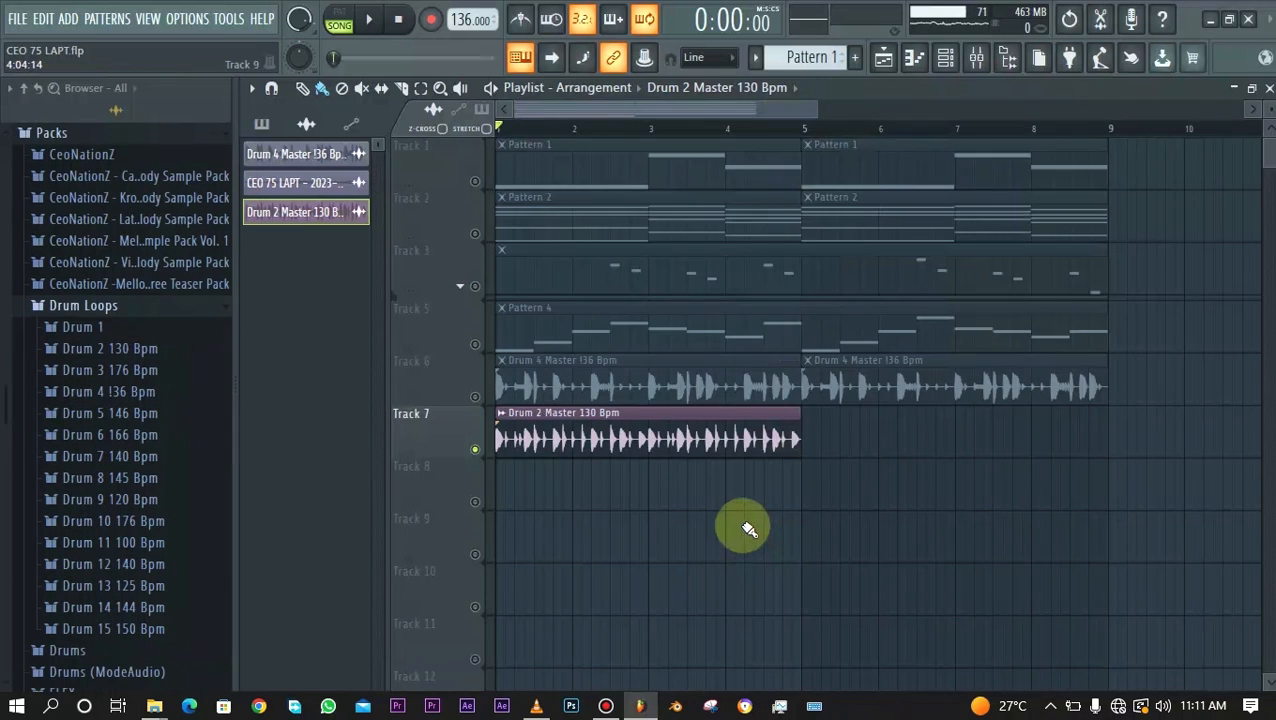
mouse_move(844, 434)
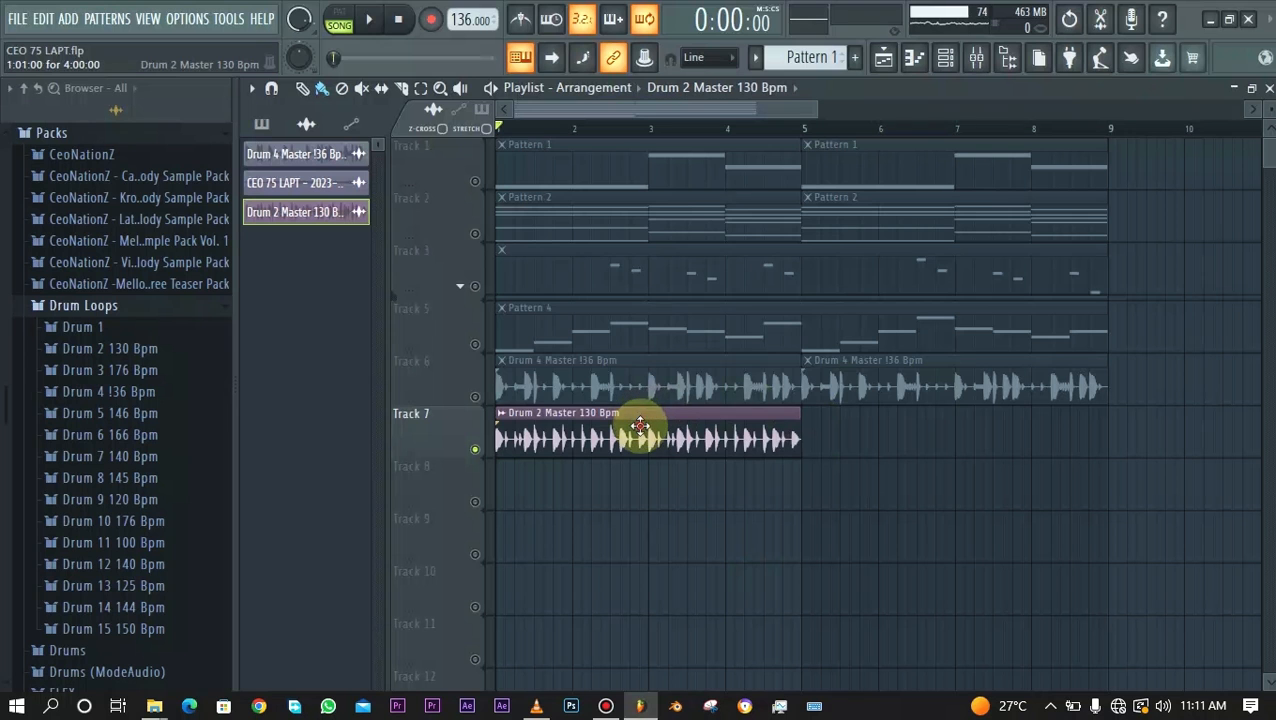
- In the clip's channel settings, cycle Time stretching Mode through Auto and e2 generic, ending on Stretch
double_click(640, 428)
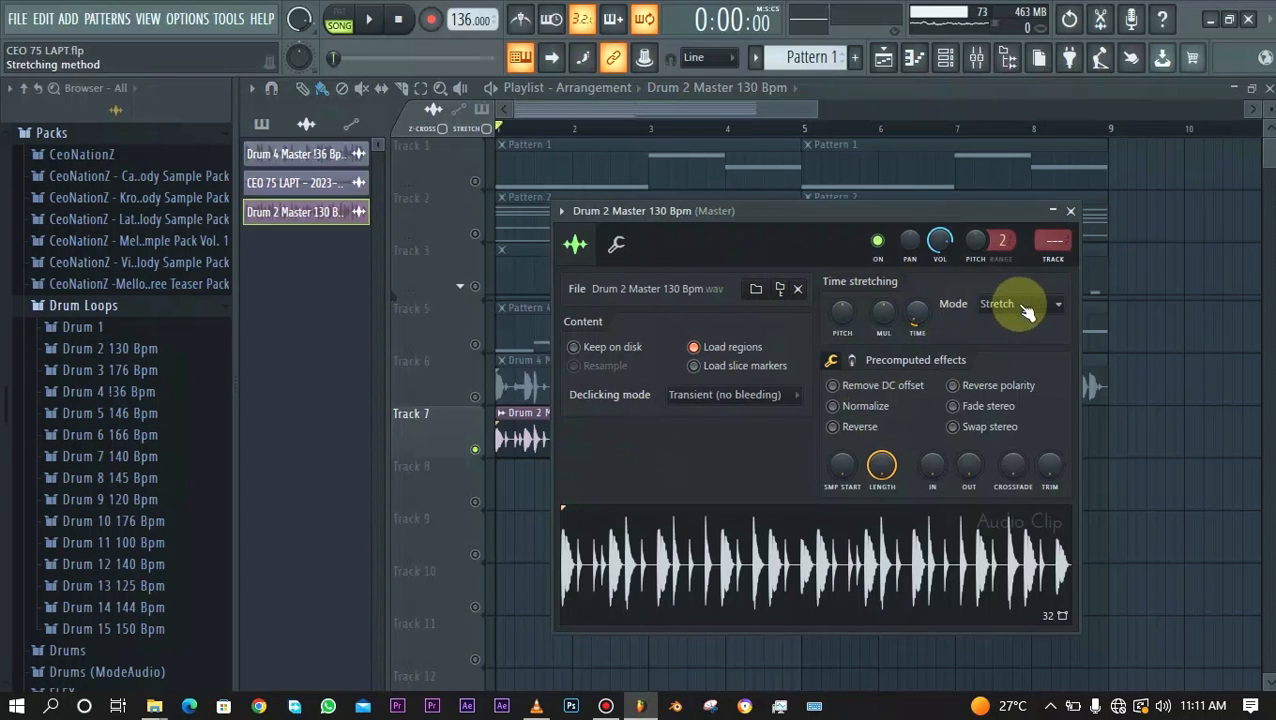
click(1020, 304)
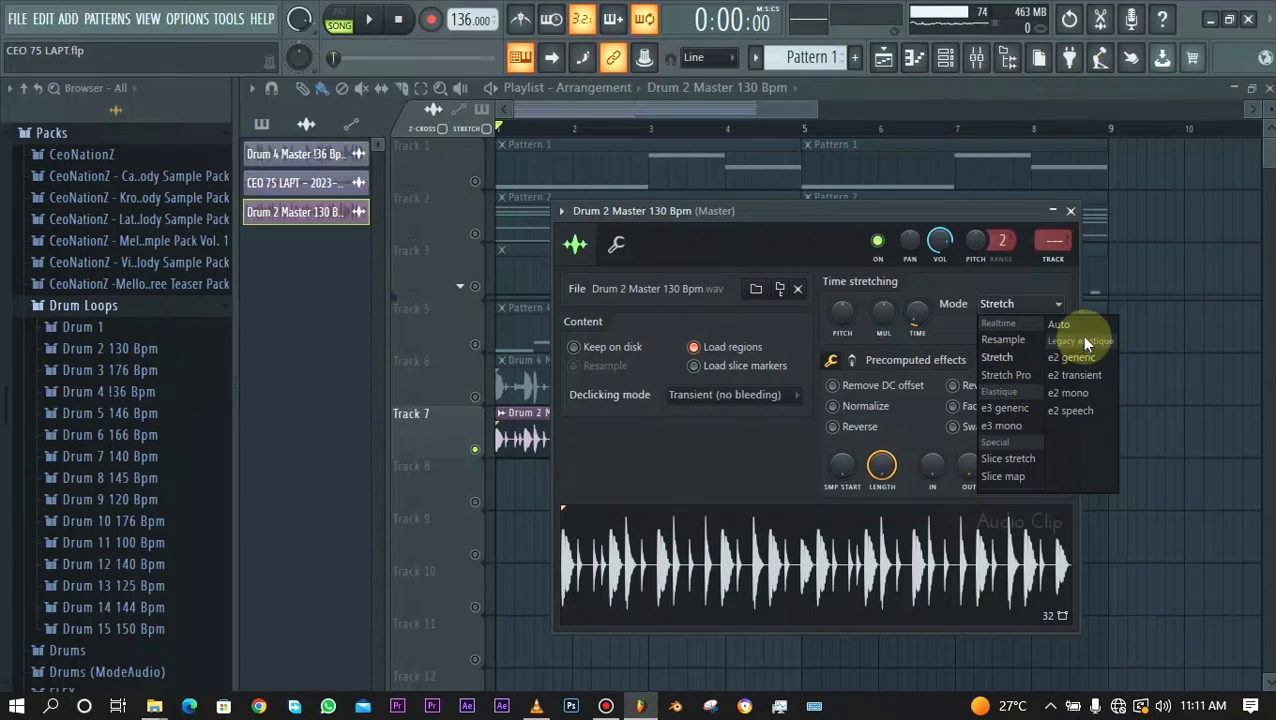
click(1058, 324)
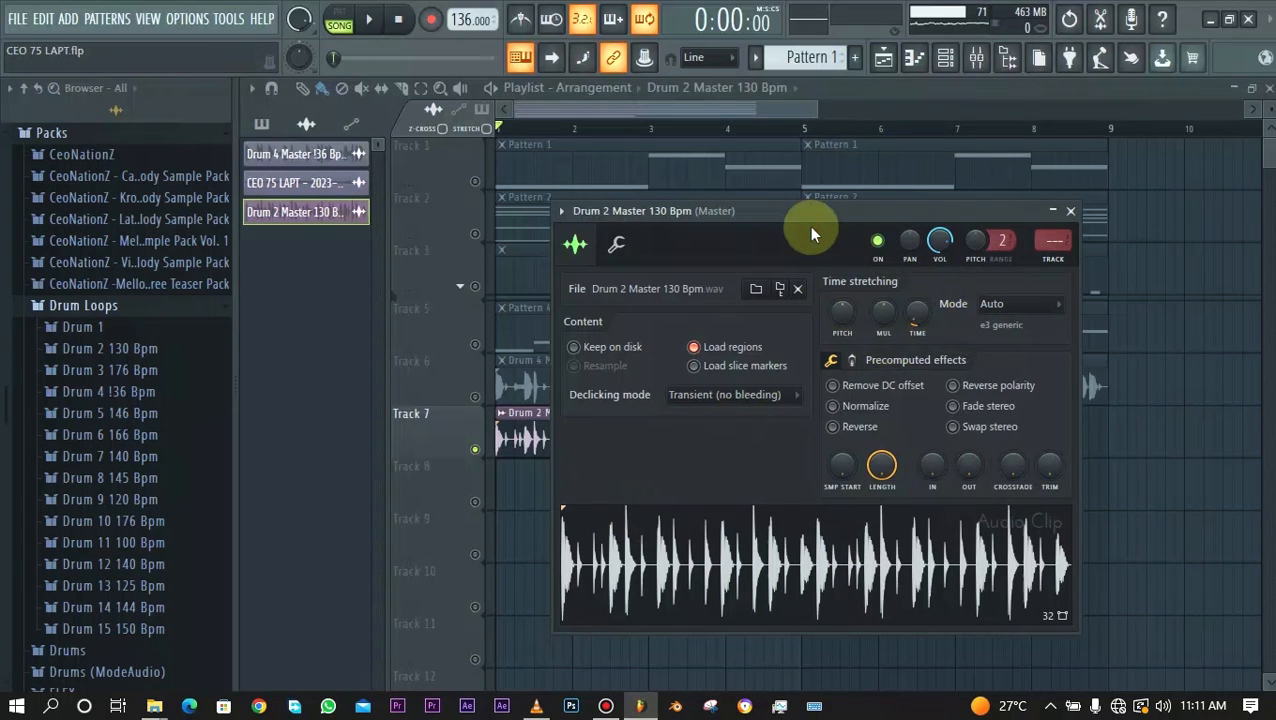
mouse_move(1004, 304)
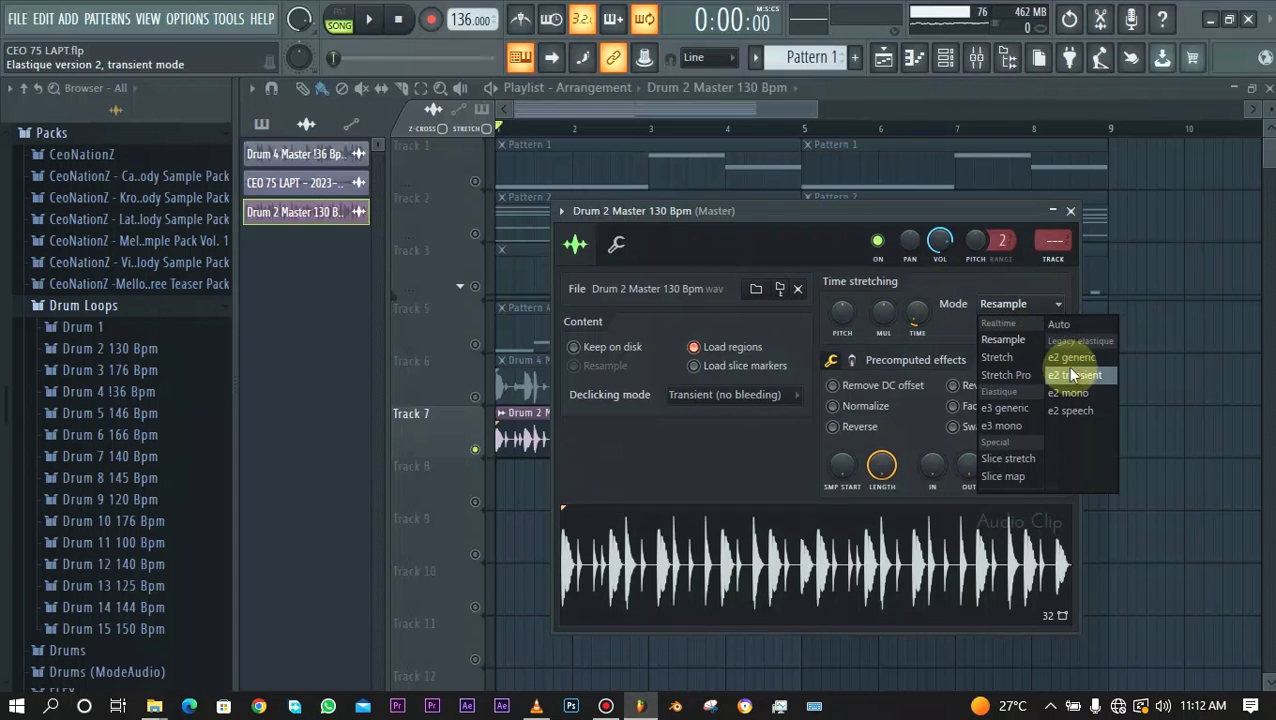
click(1068, 356)
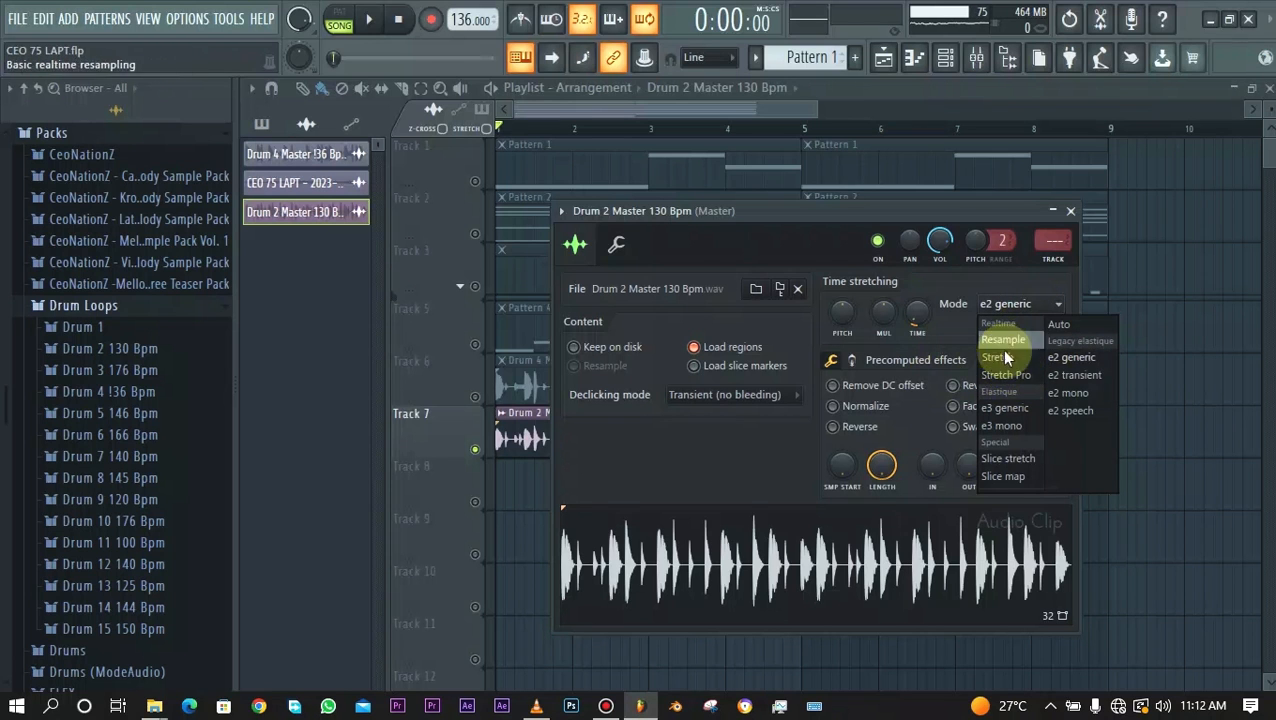
click(994, 356)
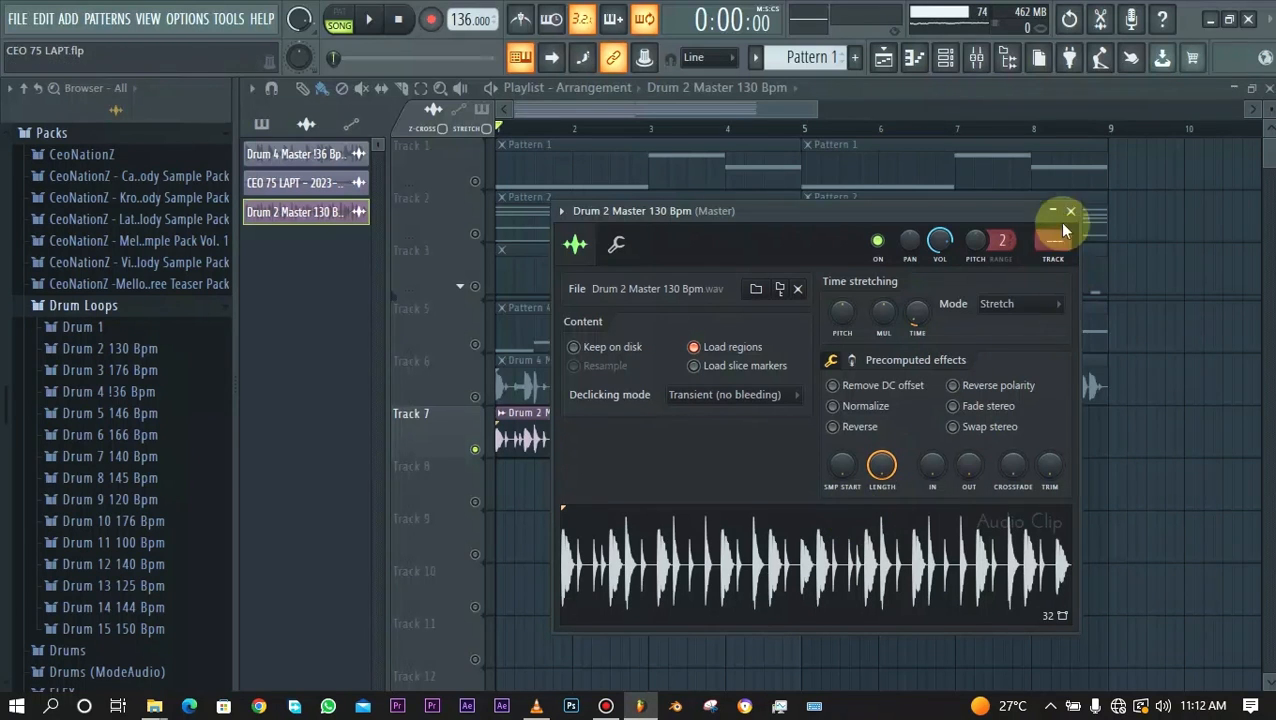